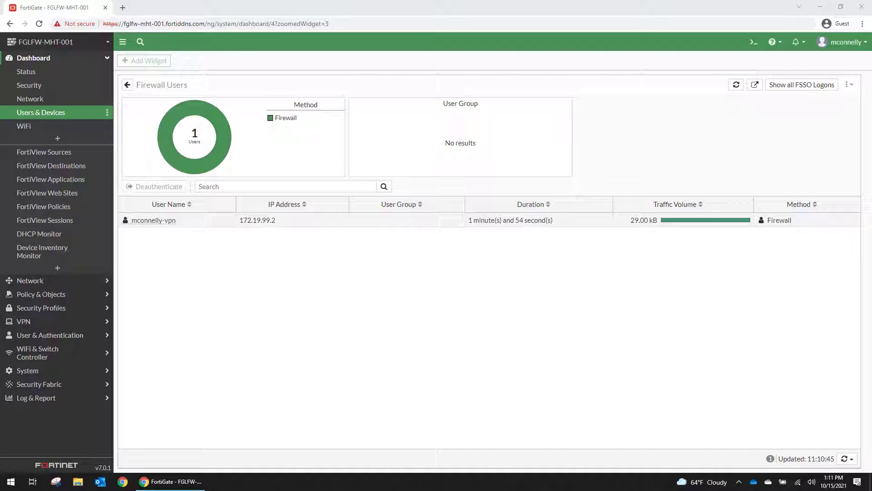
{"action": "mouse_move", "coordinate": [201, 274]}
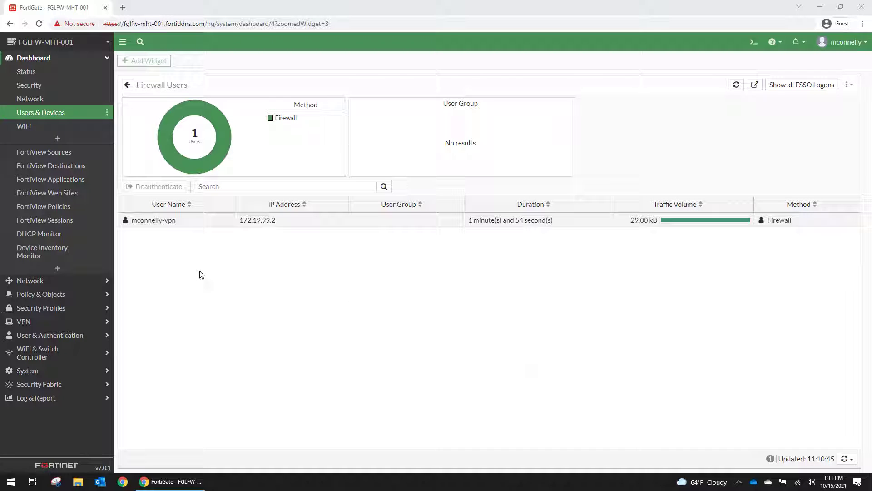
{"action": "mouse_move", "coordinate": [196, 274]}
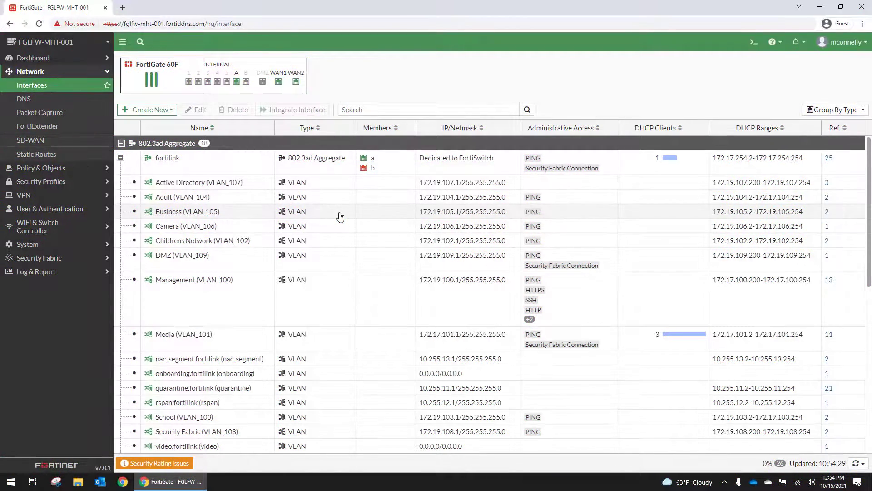
{"action": "mouse_move", "coordinate": [65, 71]}
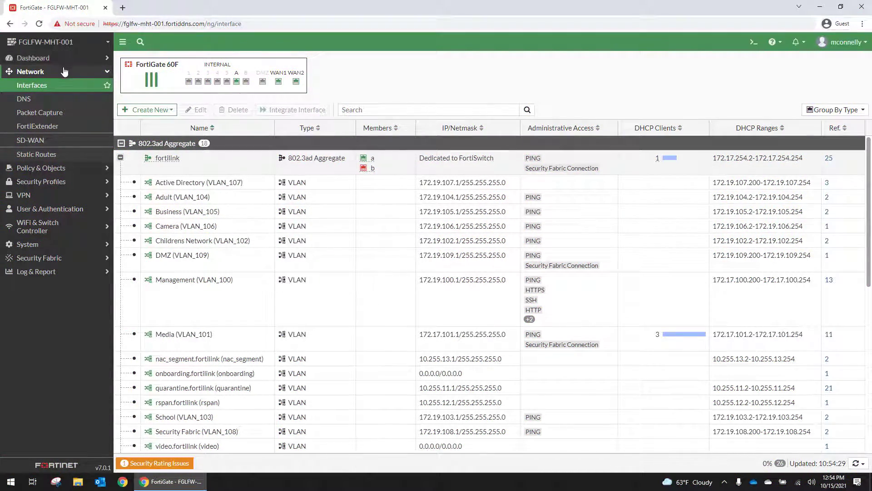
{"action": "mouse_move", "coordinate": [36, 195]}
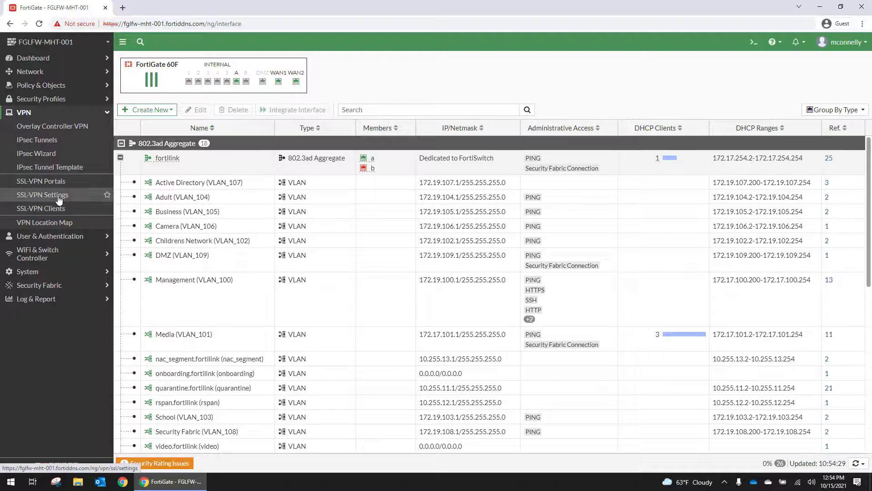
Add CCG Fiber (wan1) as the SSL-VPN listening interface.
{"action": "left_click", "coordinate": [43, 194]}
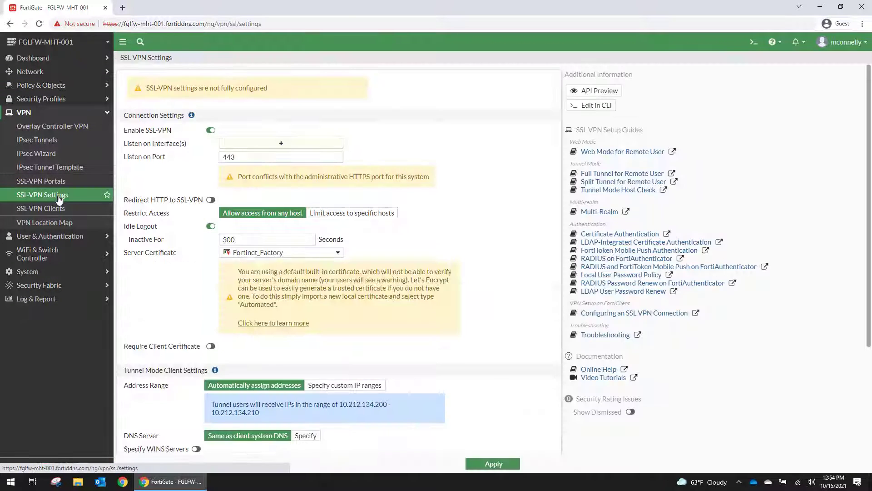
{"action": "mouse_move", "coordinate": [245, 148]}
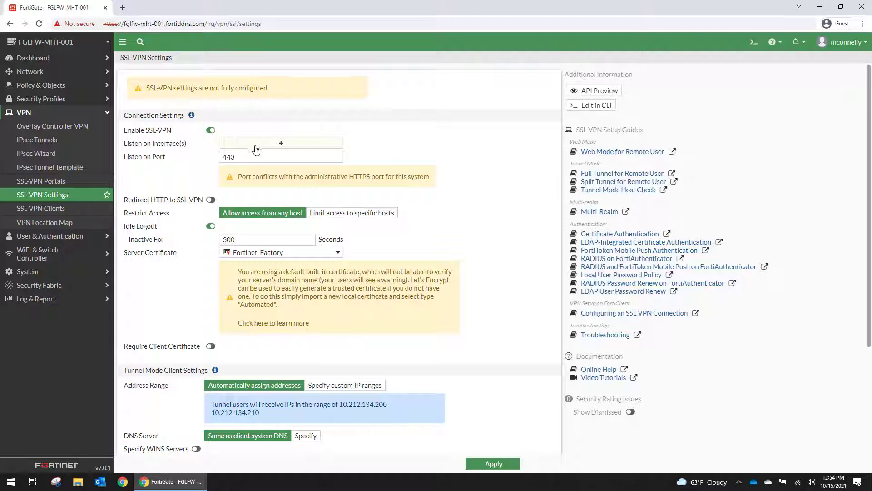
{"action": "left_click", "coordinate": [281, 142]}
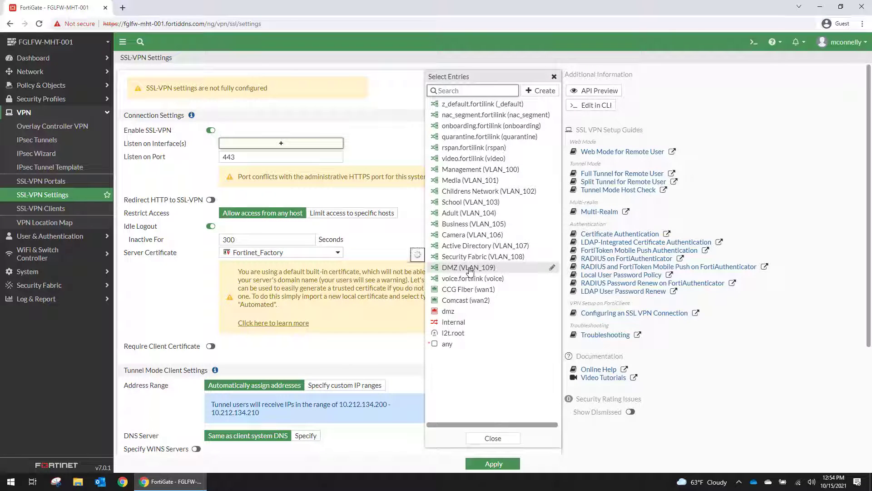
{"action": "mouse_move", "coordinate": [469, 289]}
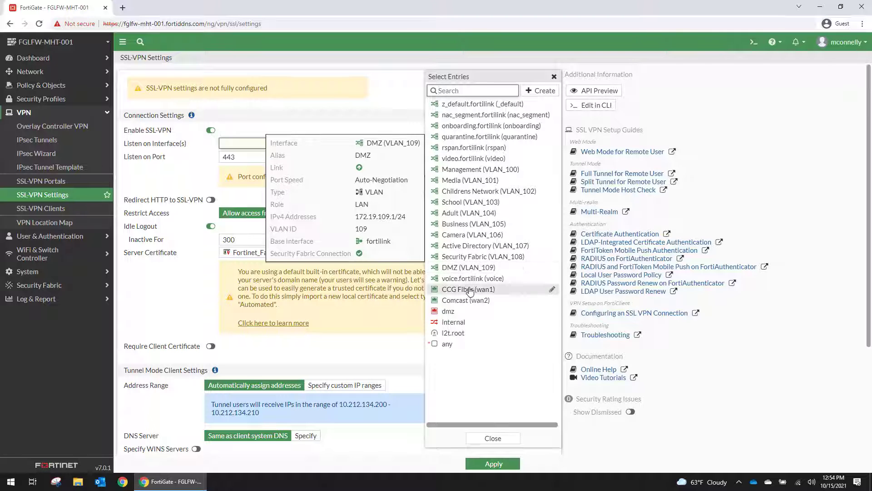
{"action": "left_click", "coordinate": [468, 289]}
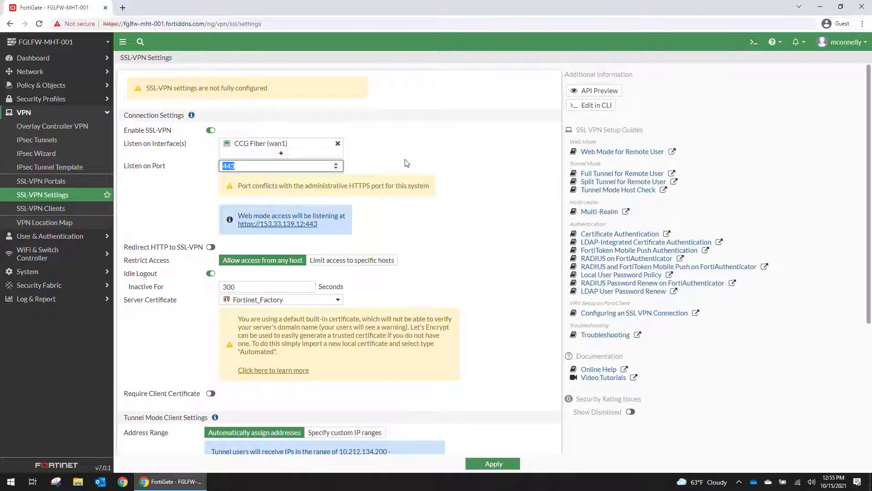
Change the SSL-VPN listen port to 9999 and keep Fortinet_Factory as server certificate.
{"action": "type", "text": "9999"}
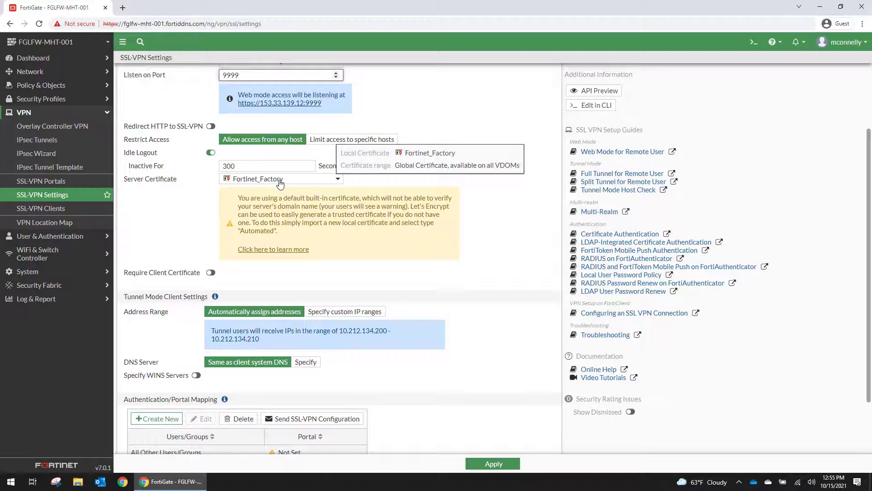
{"action": "left_click", "coordinate": [281, 179]}
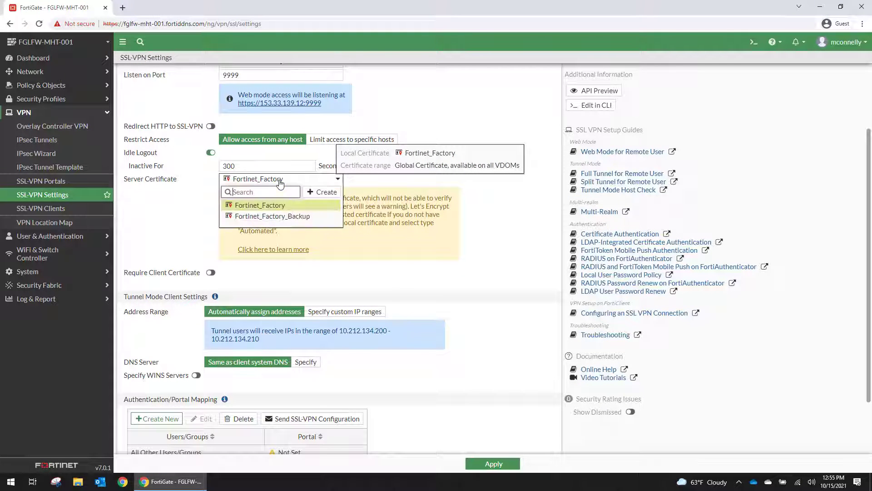
{"action": "left_click", "coordinate": [260, 205]}
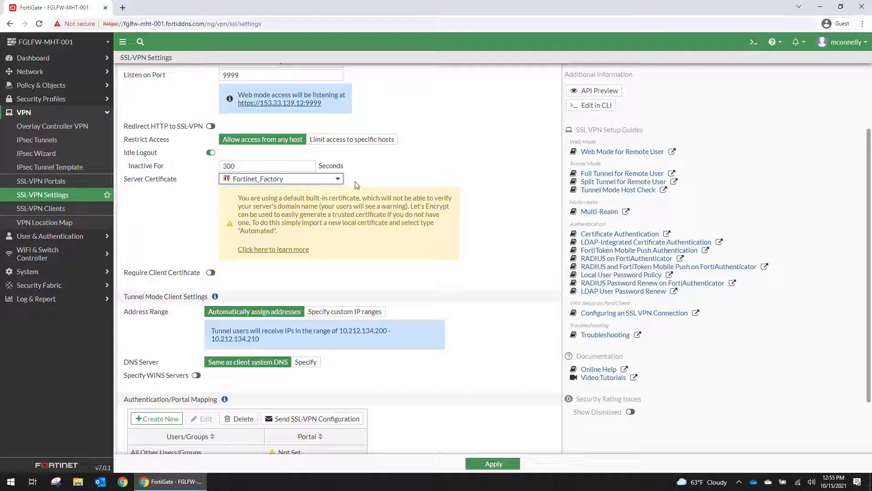
{"action": "mouse_move", "coordinate": [312, 214]}
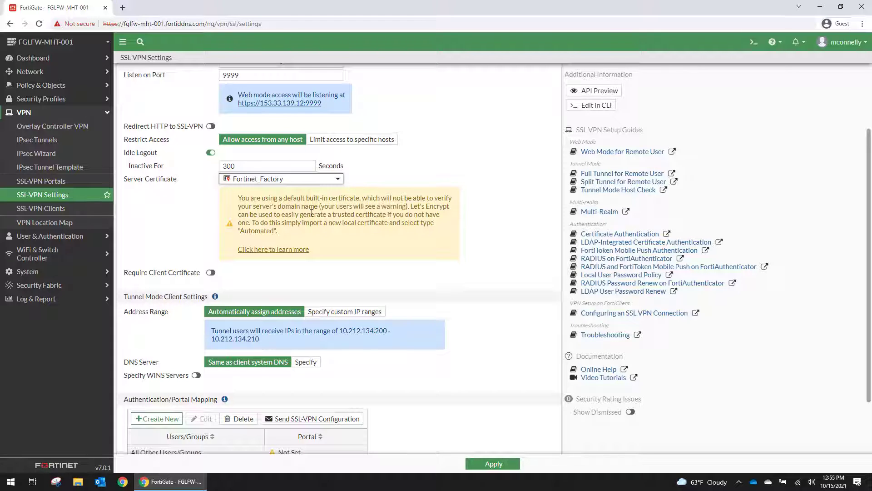
{"action": "mouse_move", "coordinate": [243, 192]}
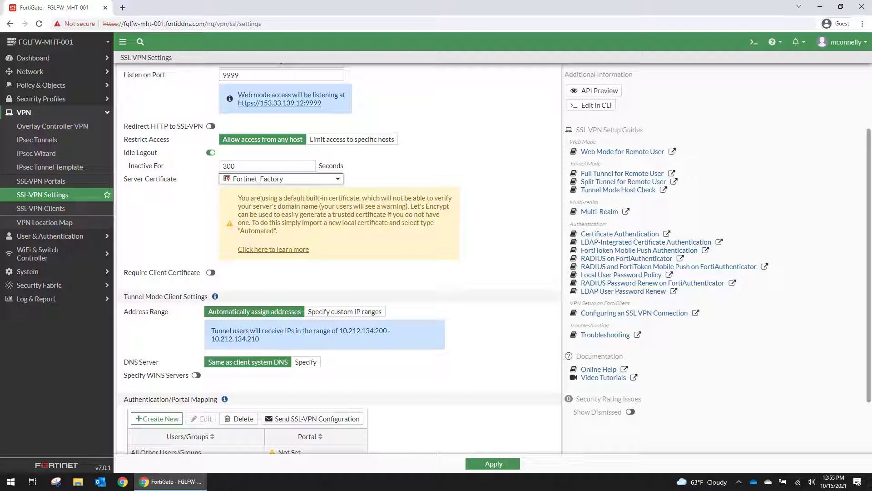
{"action": "mouse_move", "coordinate": [46, 116]}
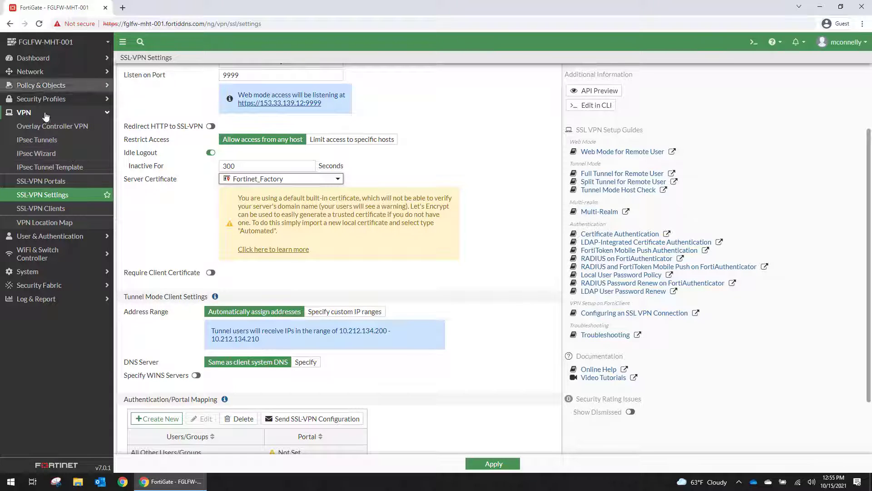
Turn on the Certificates feature, view the certificate list, and reopen SSL-VPN settings.
{"action": "left_click", "coordinate": [27, 161]}
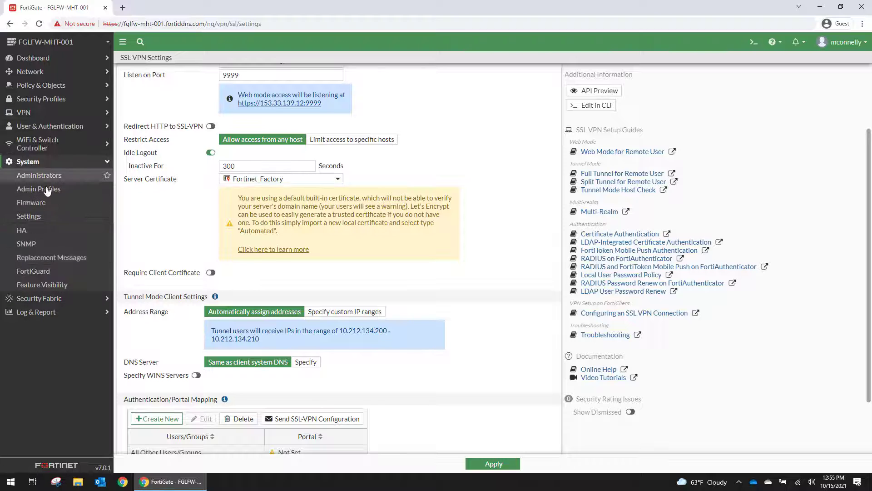
{"action": "left_click", "coordinate": [42, 284]}
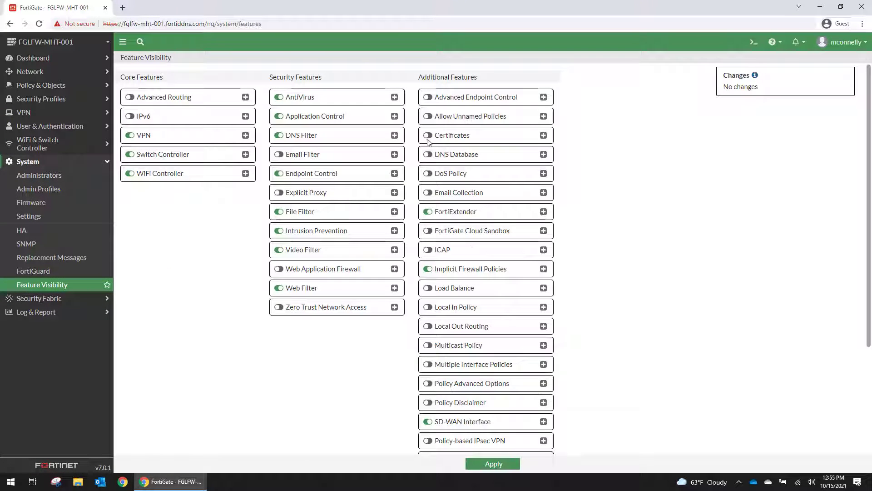
{"action": "left_click", "coordinate": [427, 135]}
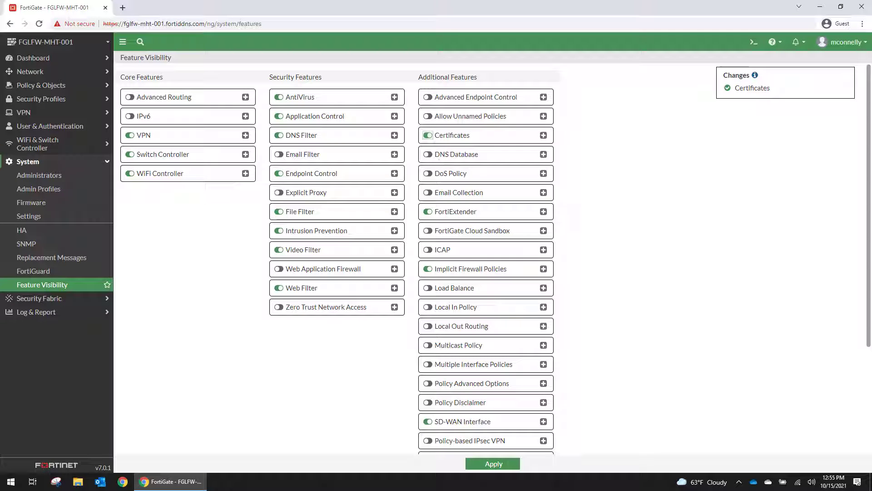
{"action": "left_click", "coordinate": [493, 464]}
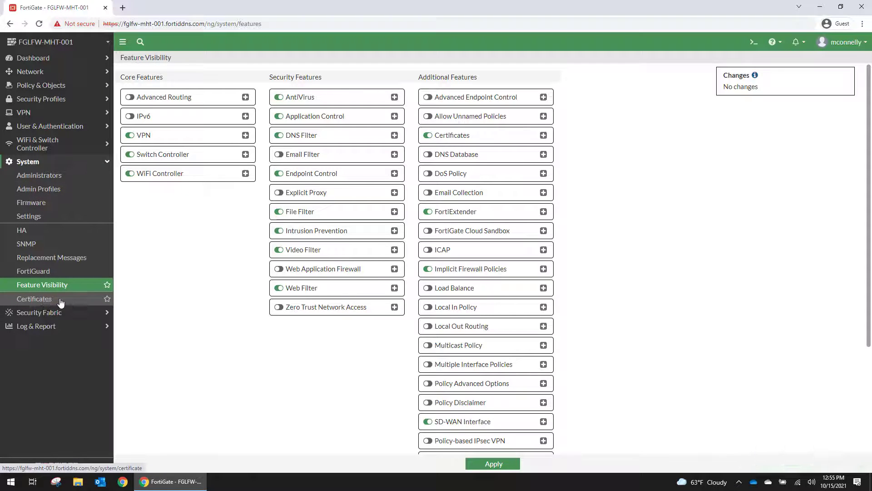
{"action": "left_click", "coordinate": [34, 299]}
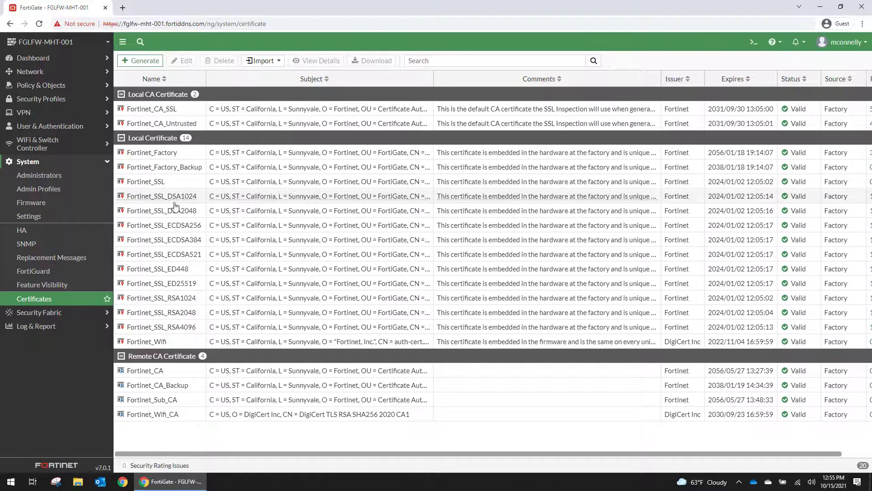
{"action": "left_click", "coordinate": [20, 112]}
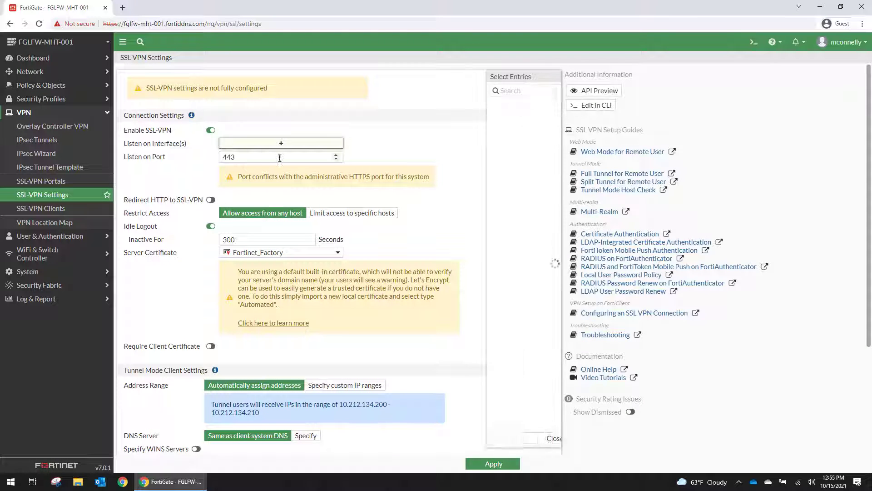
{"action": "left_click", "coordinate": [469, 289]}
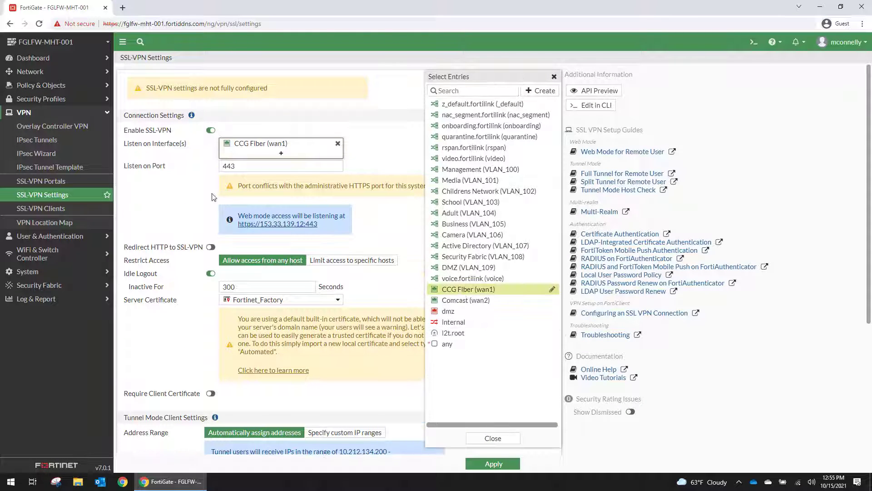
{"action": "left_click", "coordinate": [276, 166]}
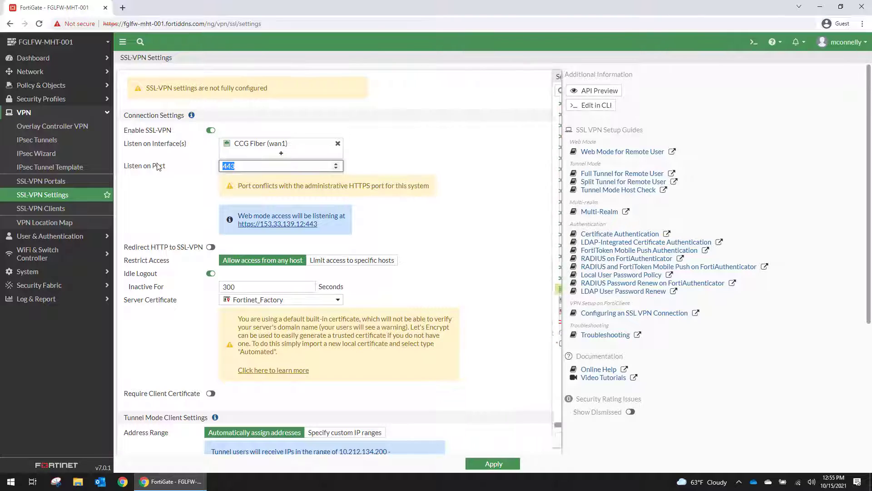
{"action": "type", "text": "99999"}
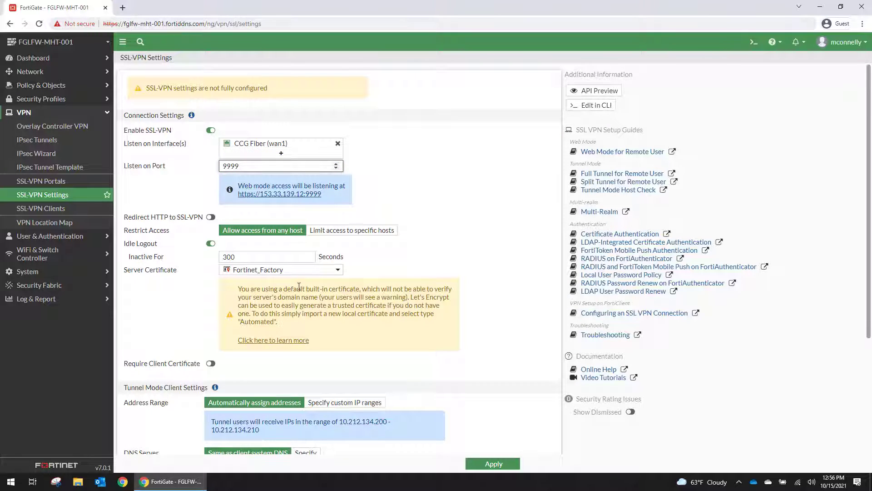
{"action": "left_click", "coordinate": [280, 269]}
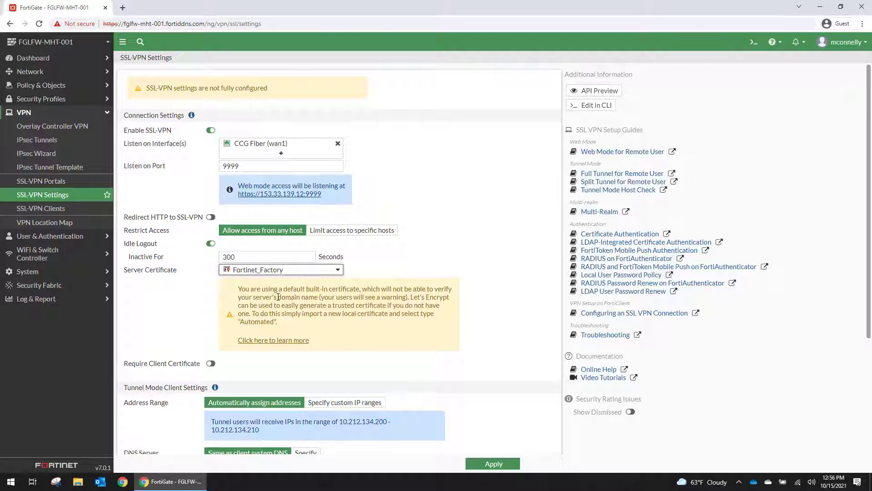
{"action": "mouse_move", "coordinate": [283, 359]}
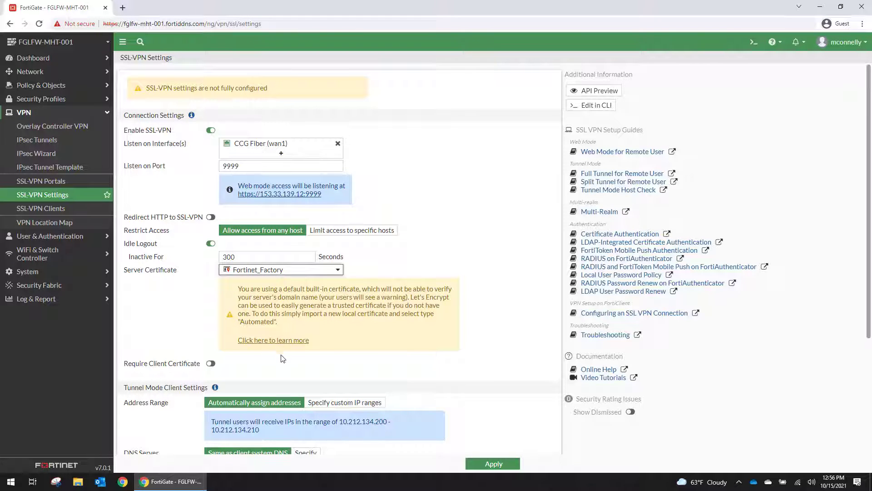
{"action": "scroll", "scroll_direction": "down", "scroll_amount": 3}
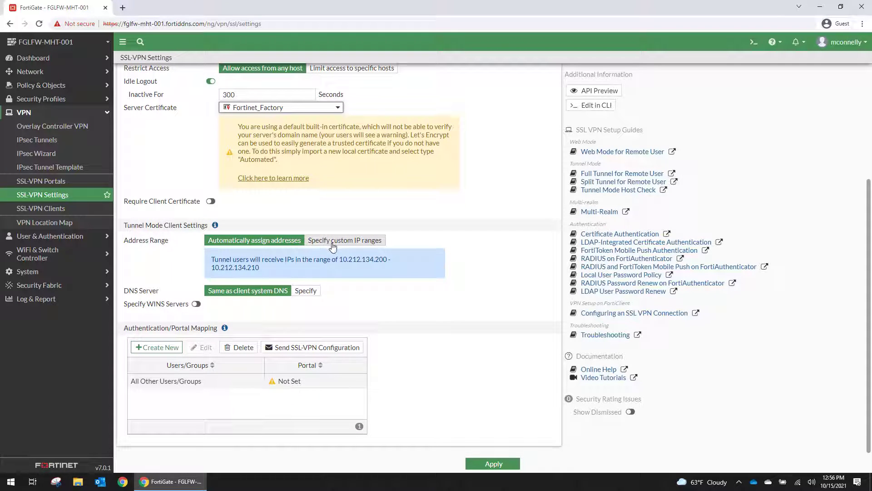
Edit SSLVPN_TUNNEL_ADDR1's IP range and use it as the custom tunnel IP range.
{"action": "left_click", "coordinate": [344, 240]}
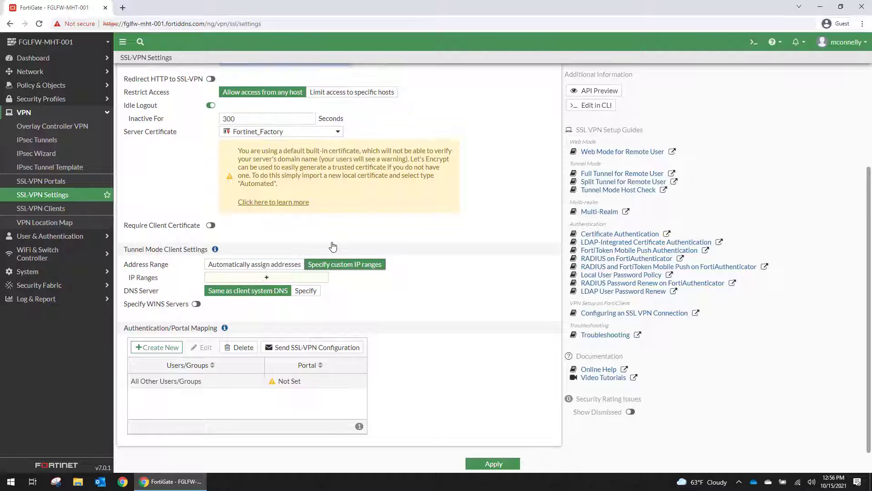
{"action": "left_click", "coordinate": [266, 277]}
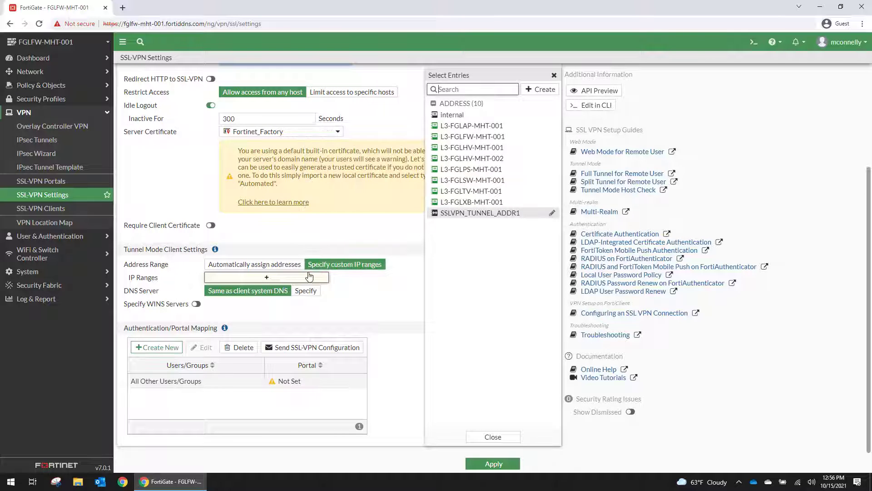
{"action": "left_click", "coordinate": [539, 89]}
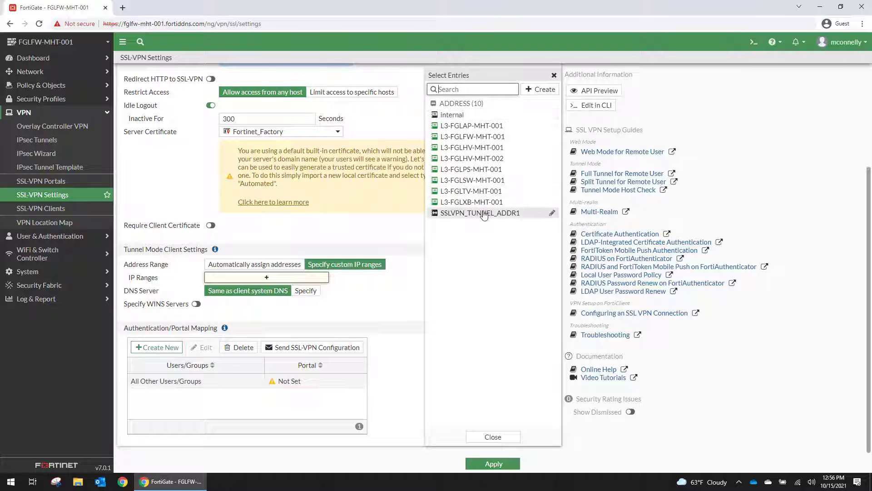
{"action": "left_click", "coordinate": [480, 213]}
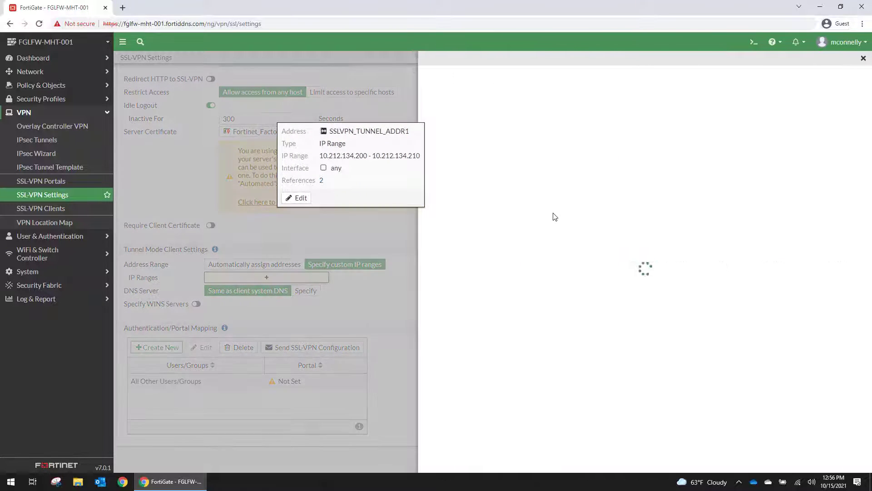
{"action": "left_click", "coordinate": [295, 197]}
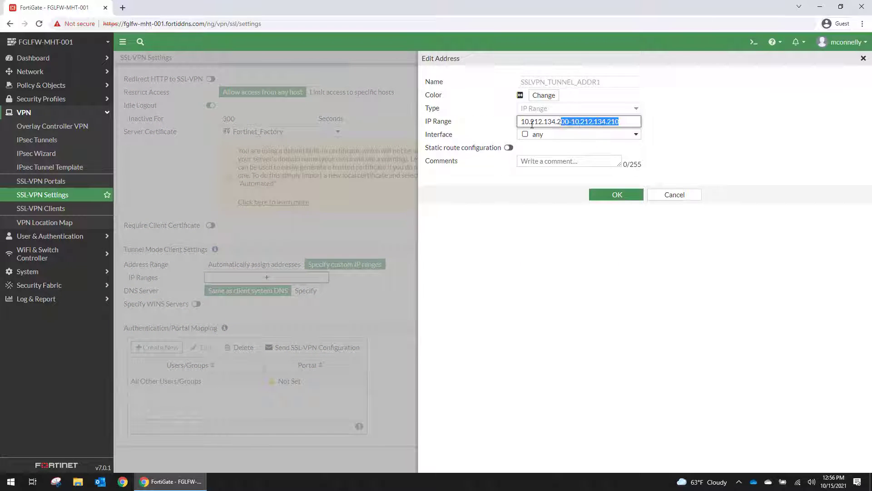
{"action": "type", "text": "172."}
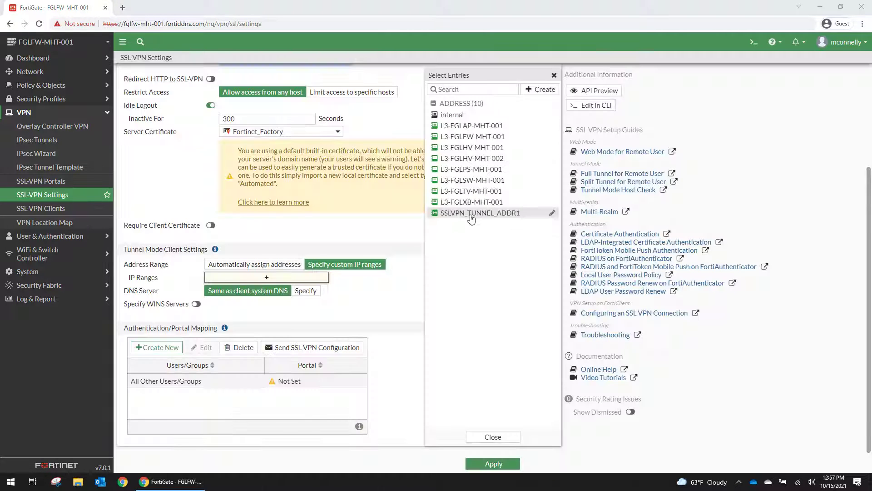
{"action": "left_click", "coordinate": [480, 213]}
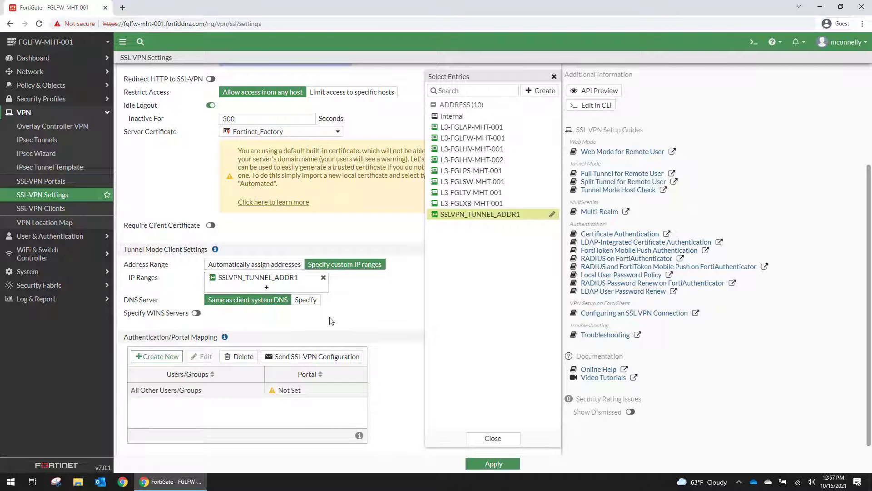
{"action": "left_click", "coordinate": [493, 438]}
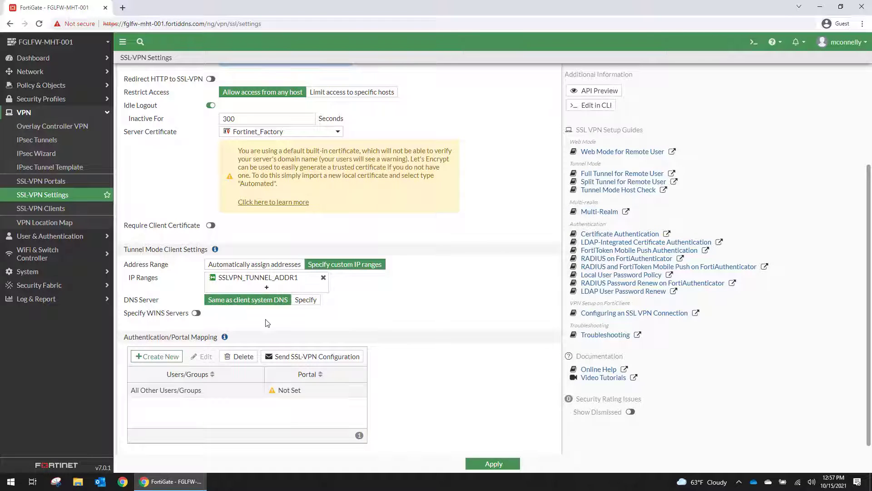
{"action": "mouse_move", "coordinate": [196, 313]}
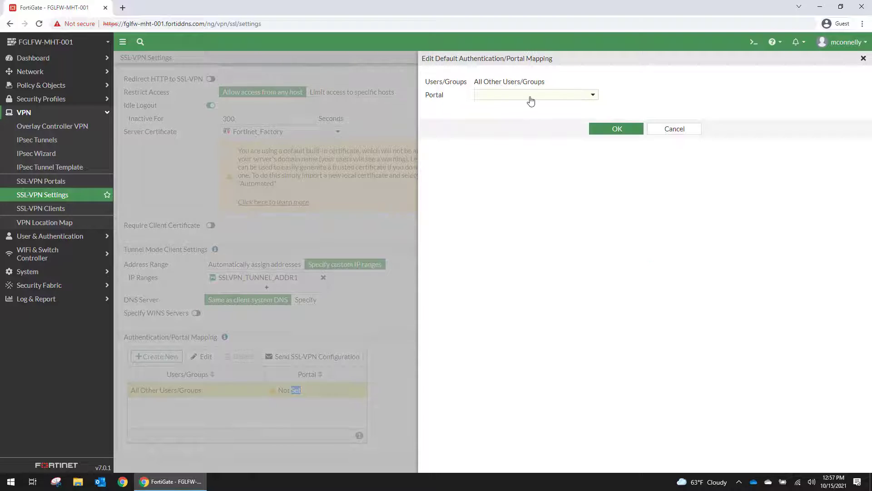
Map All Other Users/Groups to the full-access portal, then open that portal for editing.
{"action": "left_click", "coordinate": [536, 94]}
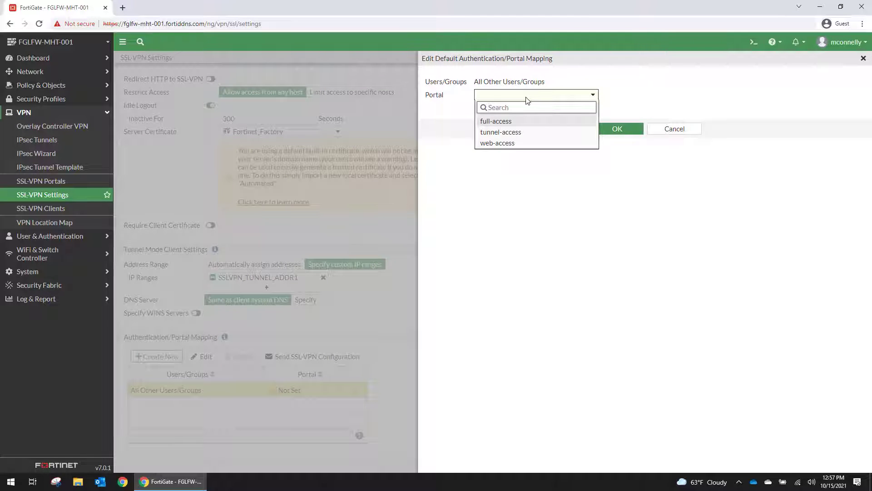
{"action": "left_click", "coordinate": [495, 121]}
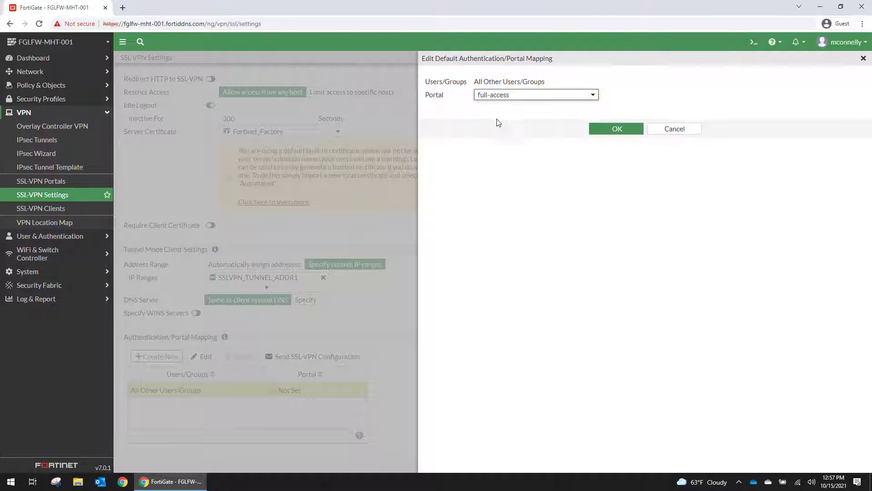
{"action": "left_click", "coordinate": [40, 181]}
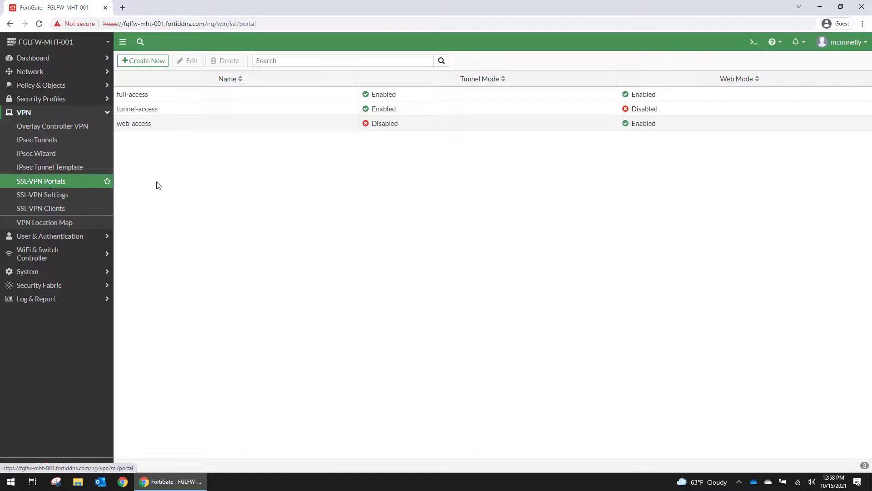
{"action": "double_click", "coordinate": [132, 94]}
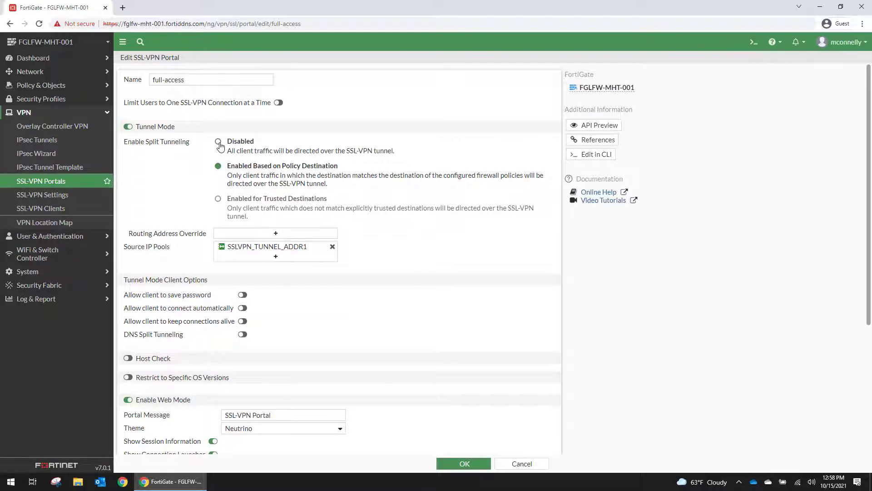
Disable split tunneling in the full-access portal so all client traffic uses the tunnel.
{"action": "left_click", "coordinate": [217, 142]}
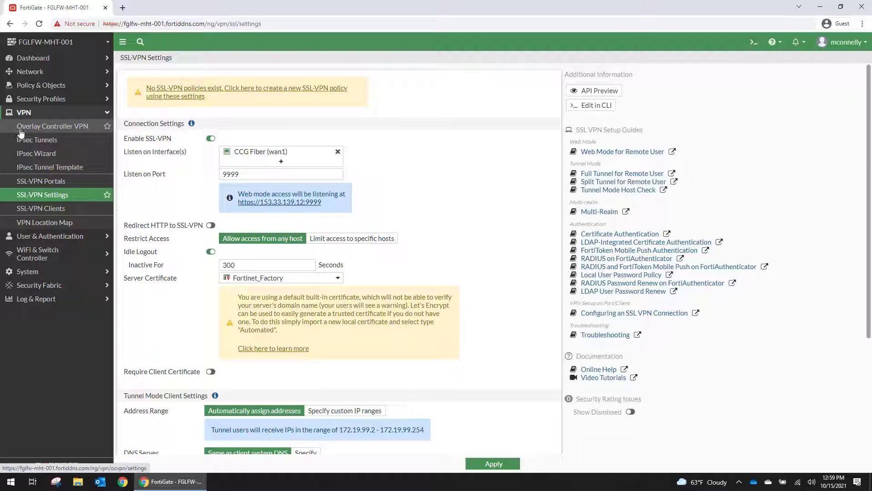
{"action": "mouse_move", "coordinate": [44, 135]}
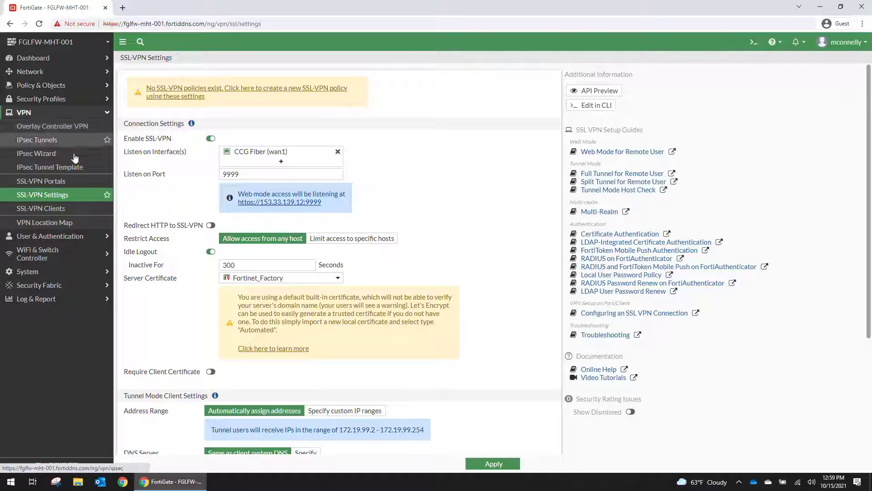
{"action": "left_click", "coordinate": [23, 112]}
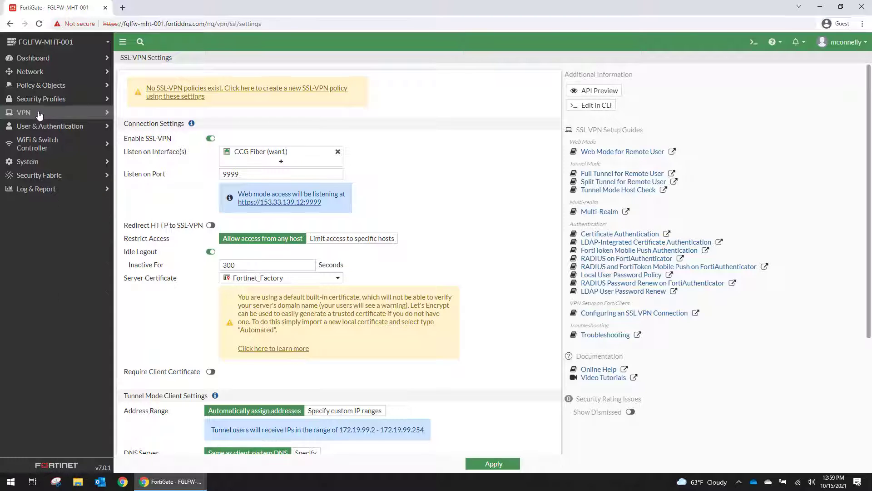
{"action": "left_click", "coordinate": [50, 126]}
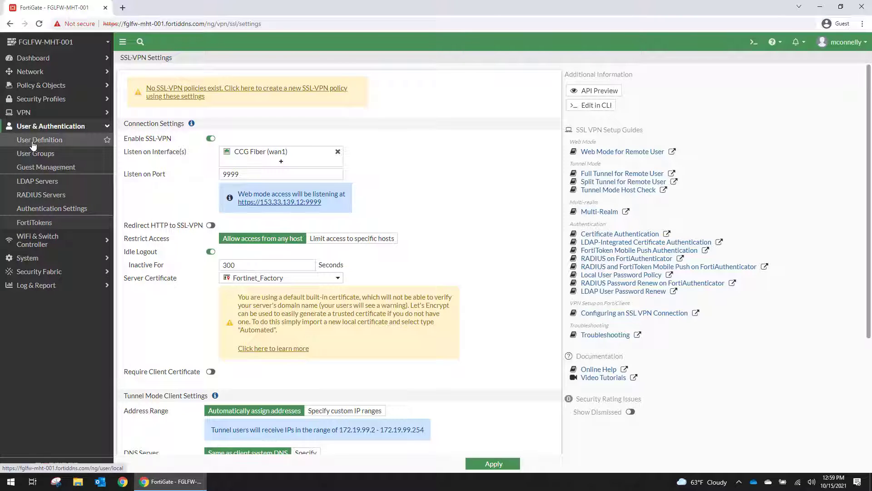
{"action": "left_click", "coordinate": [39, 140]}
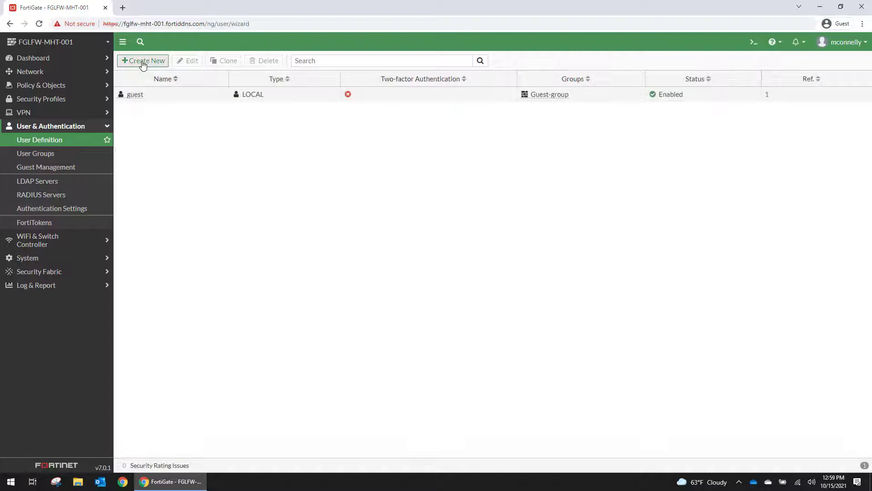
{"action": "left_click", "coordinate": [142, 61]}
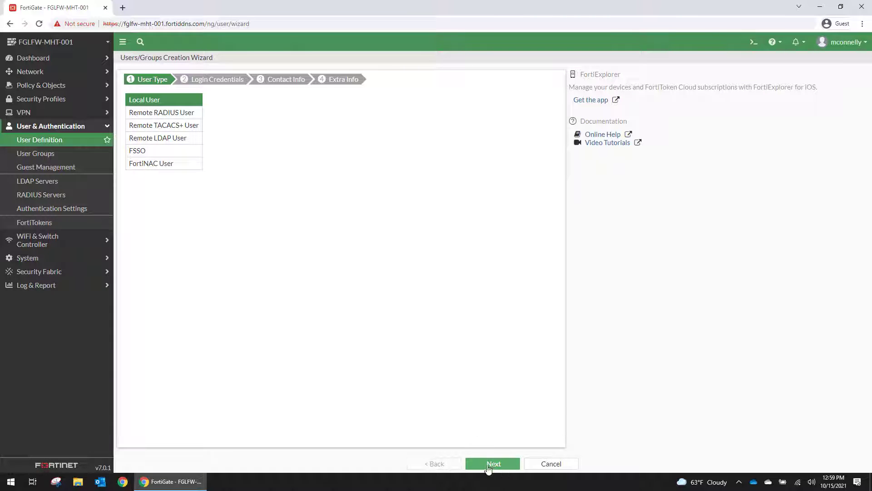
{"action": "left_click", "coordinate": [493, 463]}
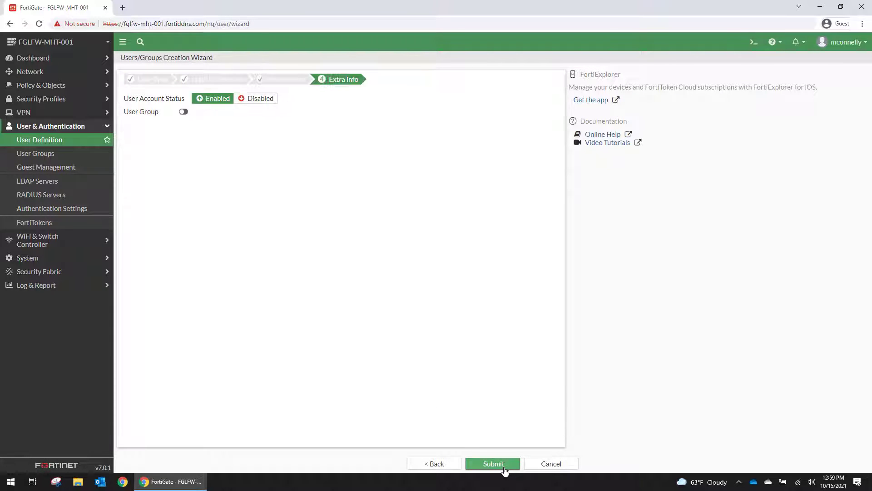
{"action": "left_click", "coordinate": [492, 464]}
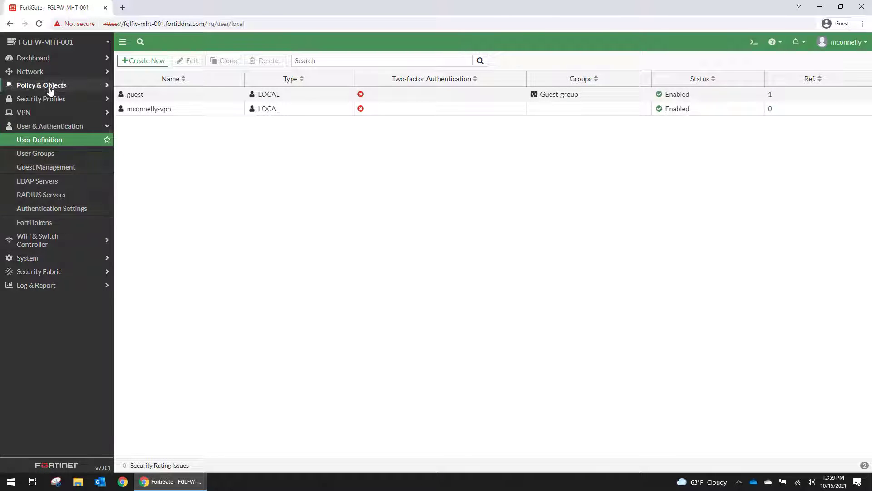
{"action": "left_click", "coordinate": [41, 85]}
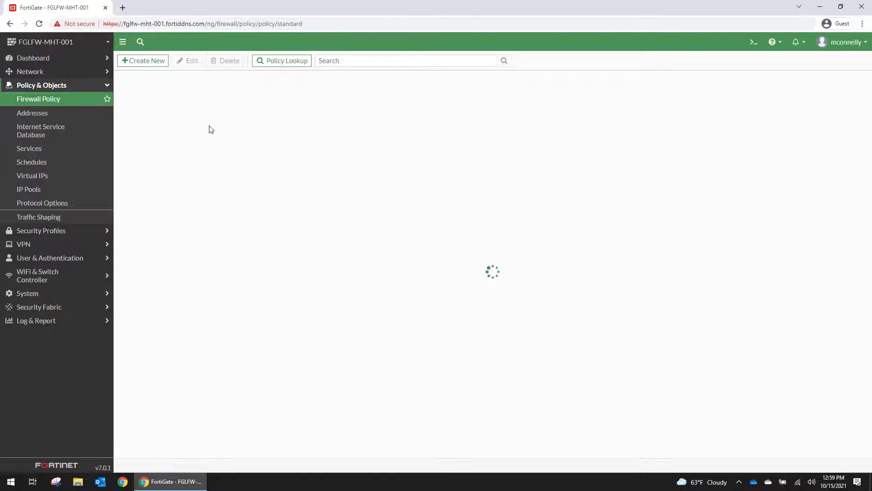
{"action": "left_click", "coordinate": [142, 60]}
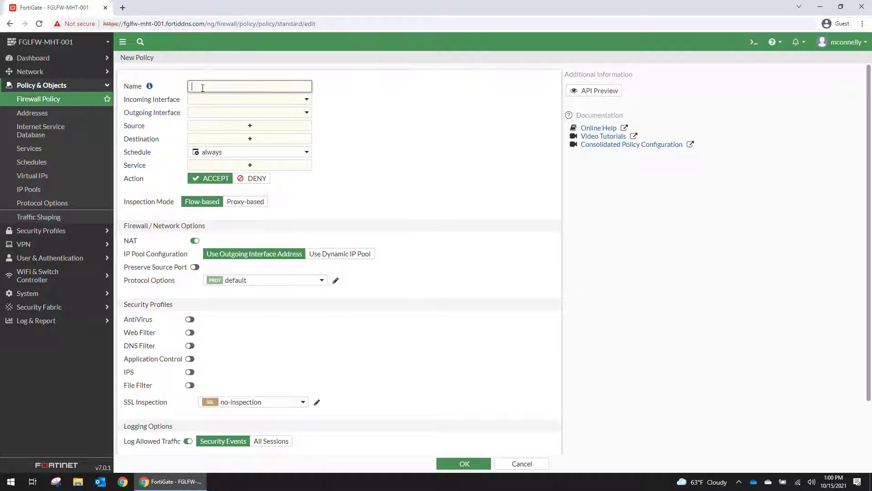
{"action": "type", "text": "SSL->"}
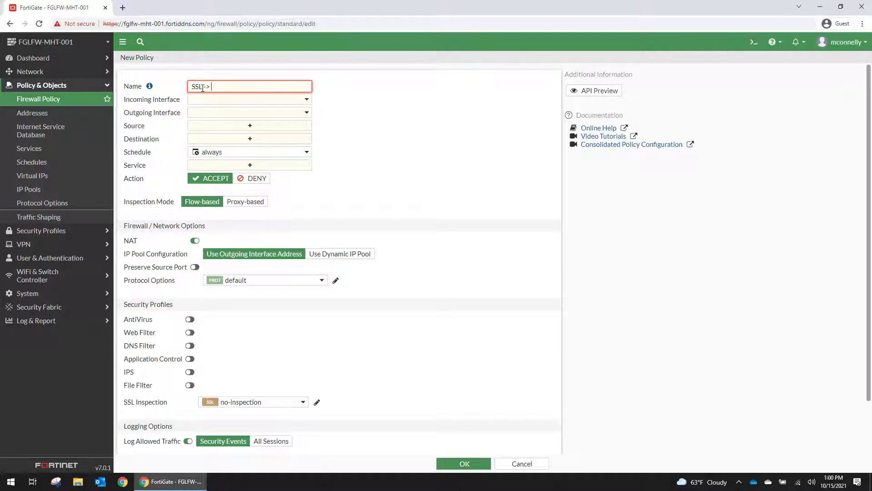
{"action": "key", "text": "Backspace"}
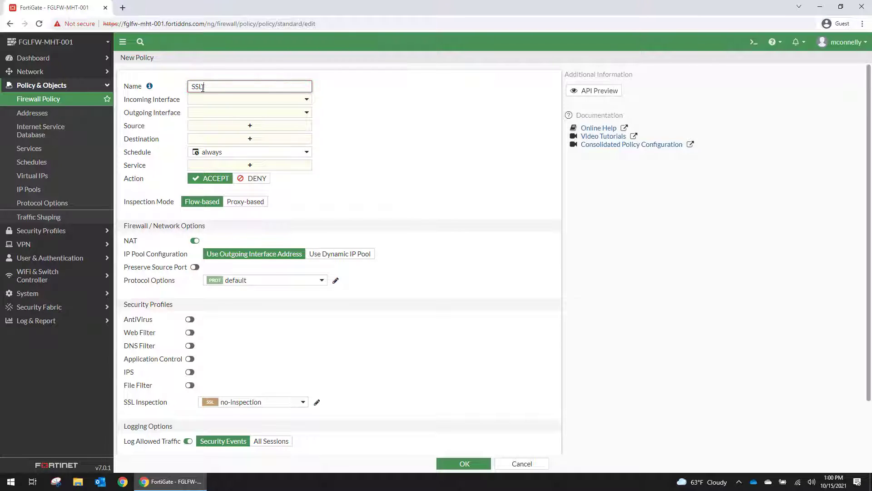
{"action": "left_click", "coordinate": [249, 126]}
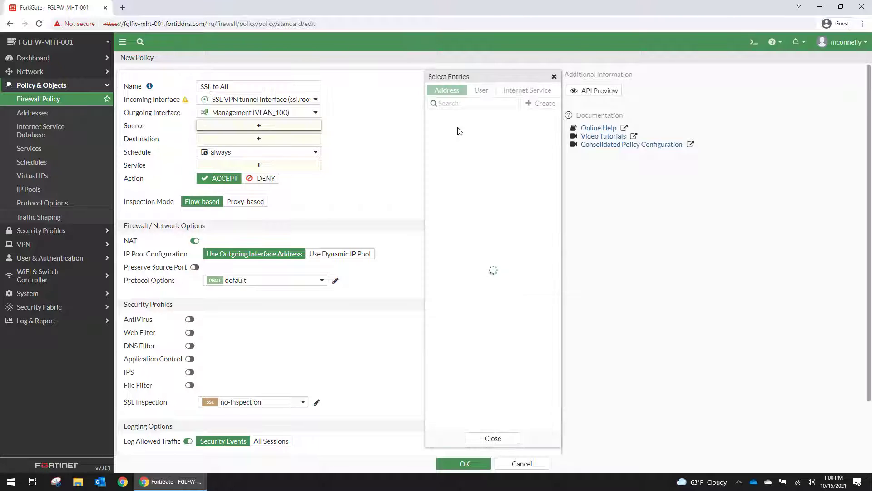
{"action": "left_click", "coordinate": [444, 129]}
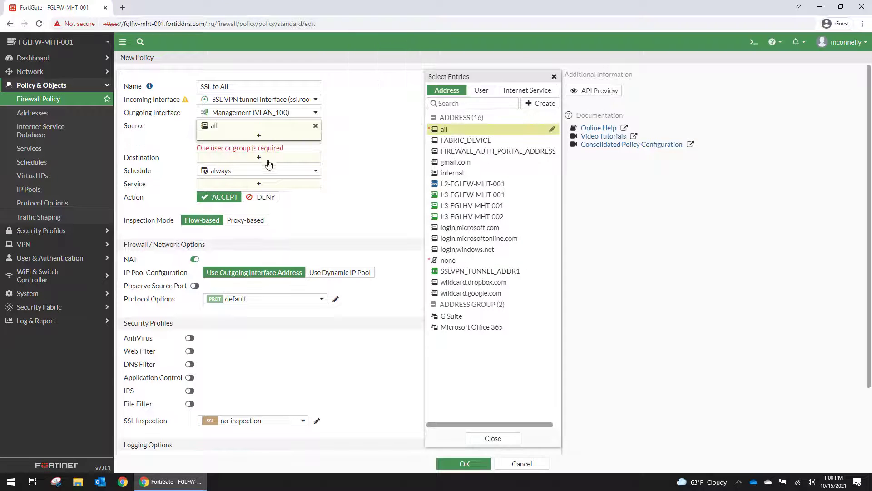
{"action": "left_click", "coordinate": [482, 90]}
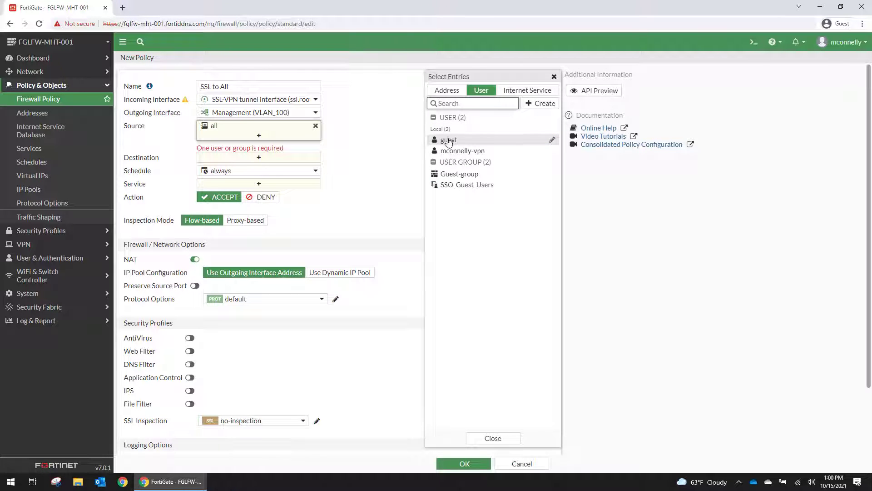
{"action": "left_click", "coordinate": [463, 151]}
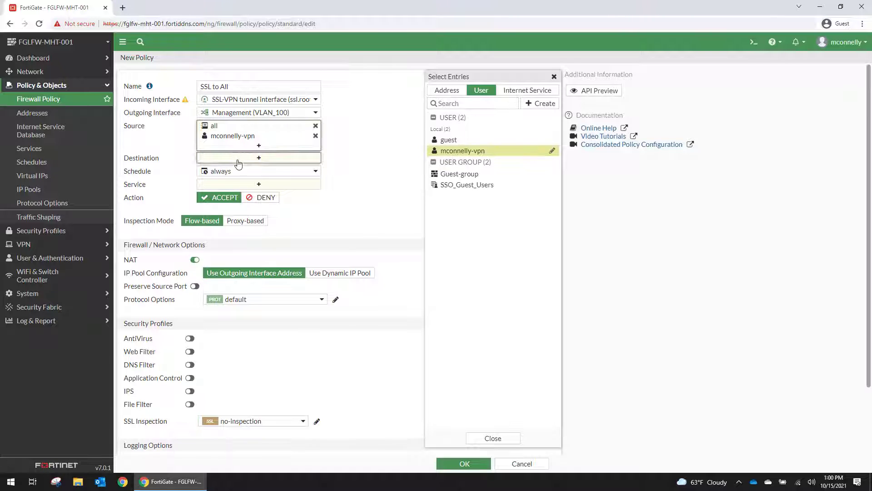
Set destination all, service ALL, NAT off, All Sessions logging, and save the policy.
{"action": "left_click", "coordinate": [447, 89]}
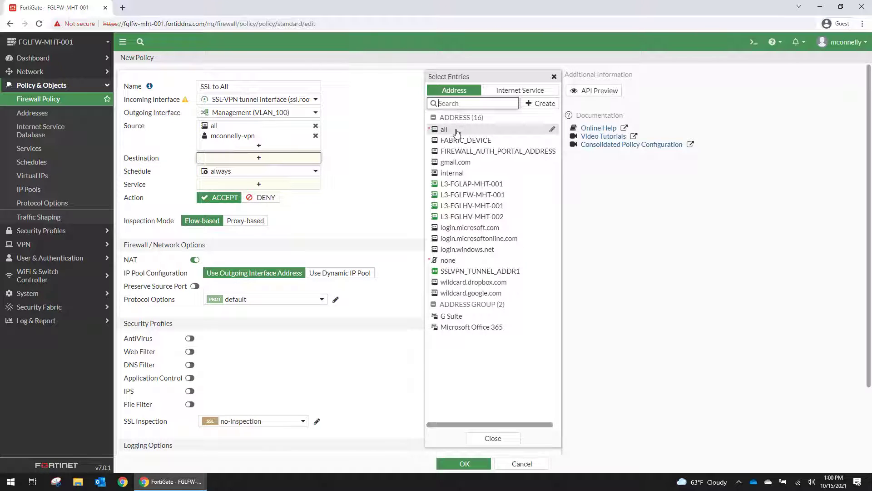
{"action": "left_click", "coordinate": [444, 130]}
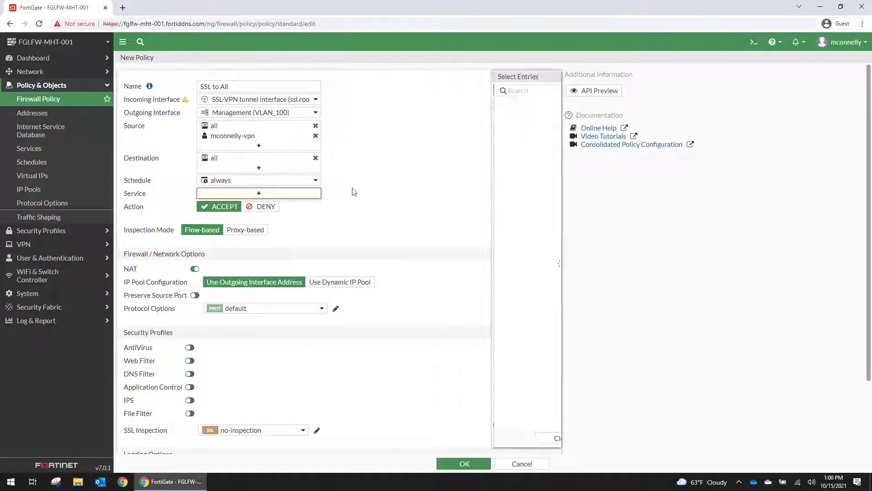
{"action": "left_click", "coordinate": [444, 126]}
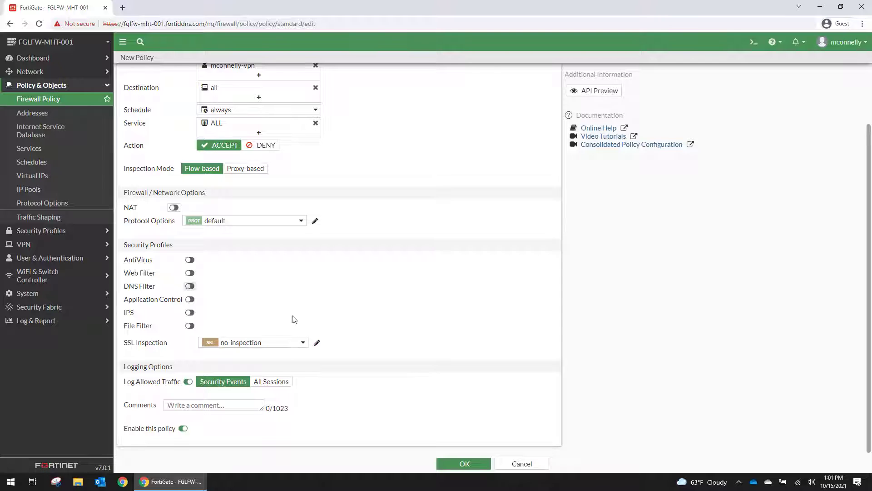
{"action": "left_click", "coordinate": [271, 381]}
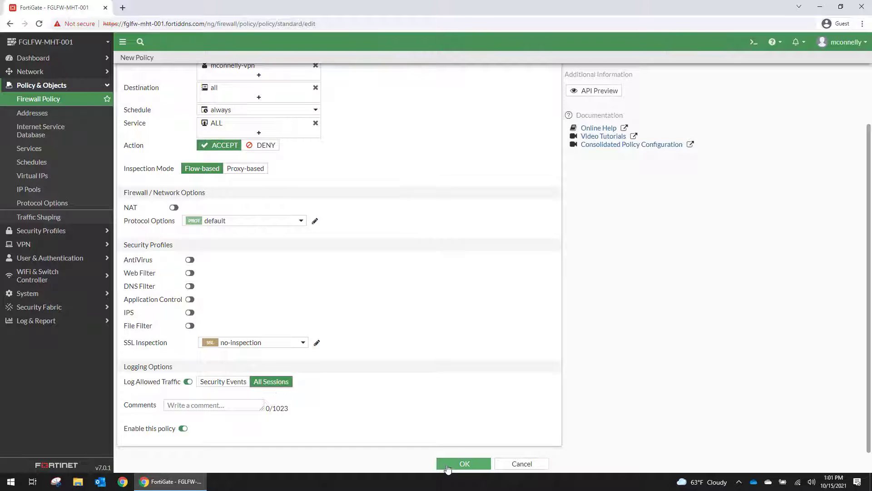
{"action": "left_click", "coordinate": [465, 464]}
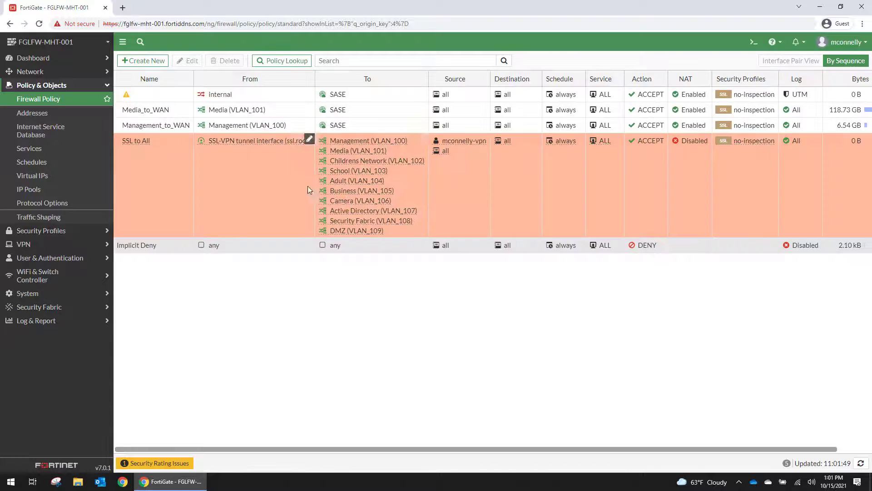
{"action": "mouse_move", "coordinate": [489, 366]}
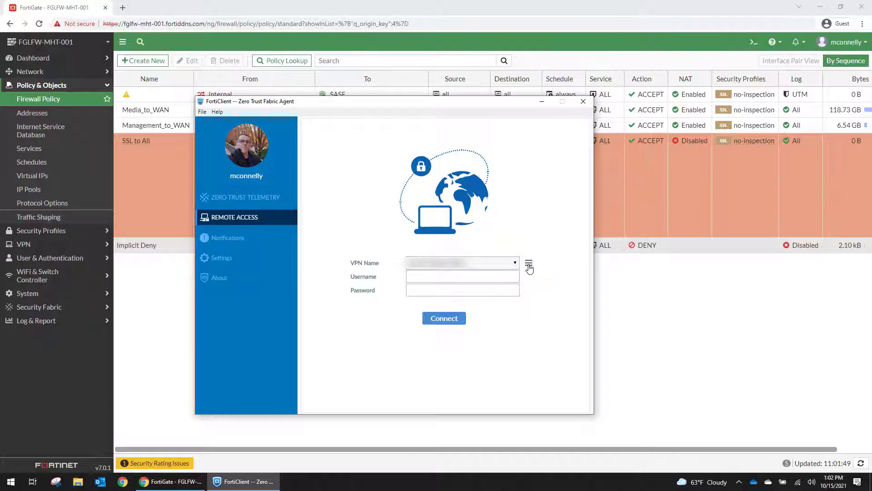
Add FortiClient connection FGLFW-MHT-001 to fglfw-mht-001.fortiddns.com:9999, suppressing invalid-certificate warnings.
{"action": "left_click", "coordinate": [528, 263]}
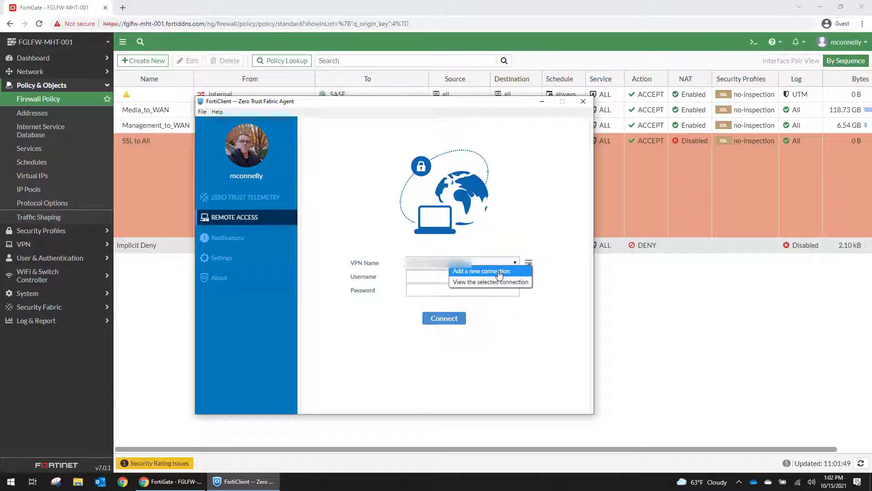
{"action": "left_click", "coordinate": [481, 271]}
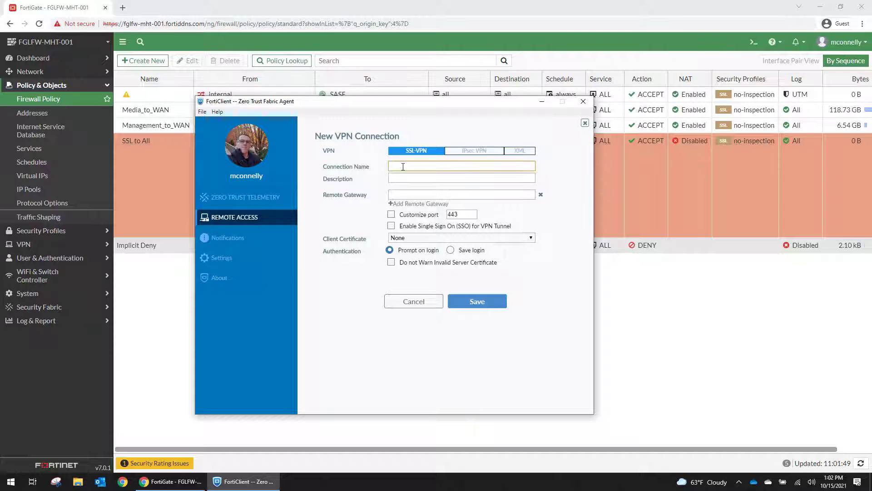
{"action": "type", "text": "https://fglfw-mht-001.fortiddns.com/"}
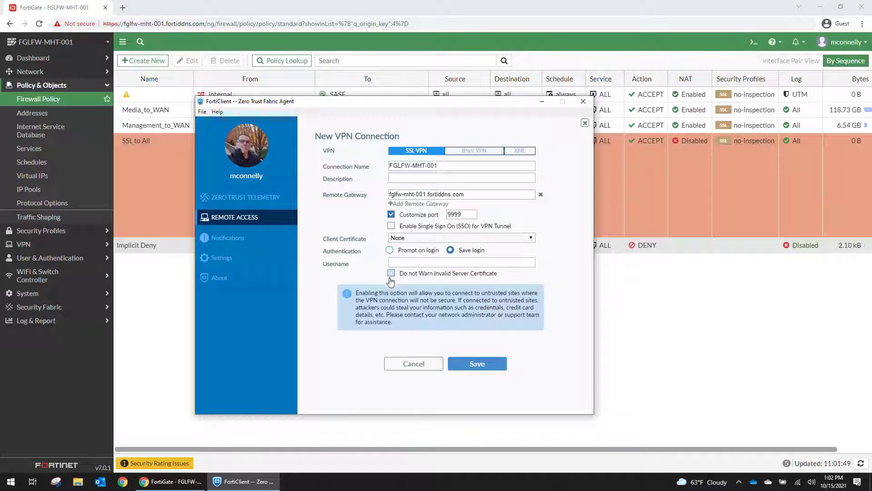
{"action": "left_click", "coordinate": [391, 273]}
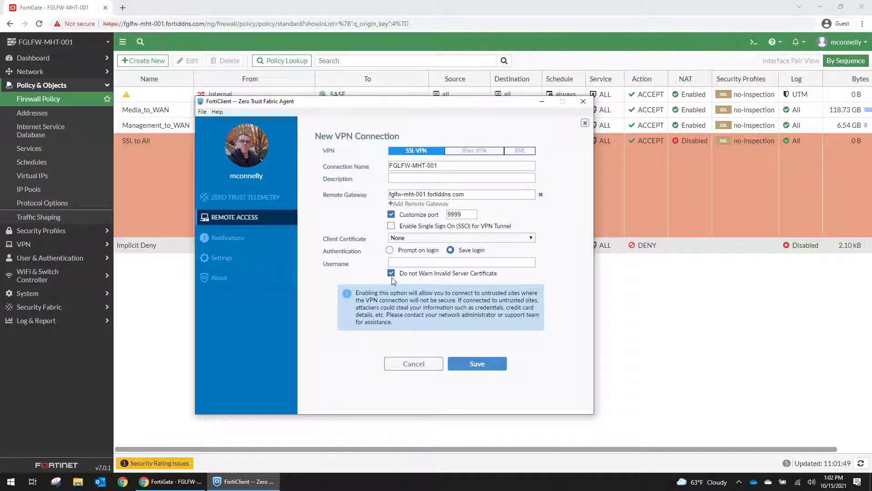
{"action": "left_click", "coordinate": [392, 273]}
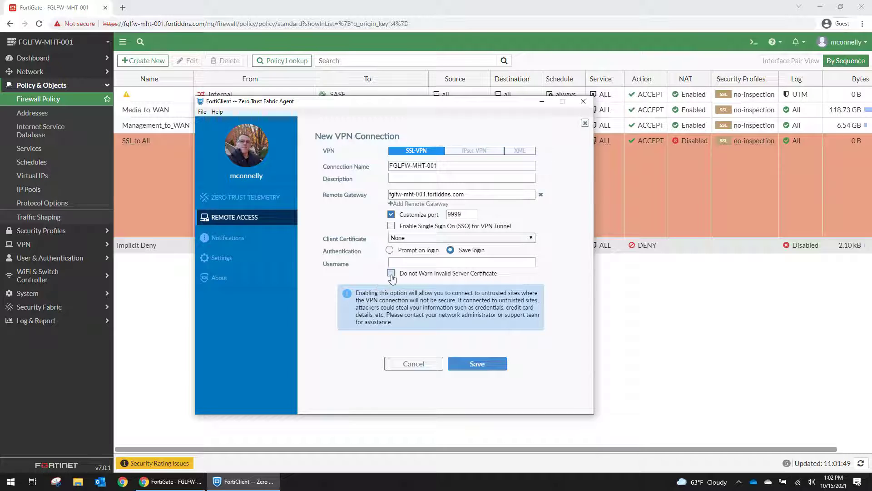
{"action": "mouse_move", "coordinate": [466, 278]}
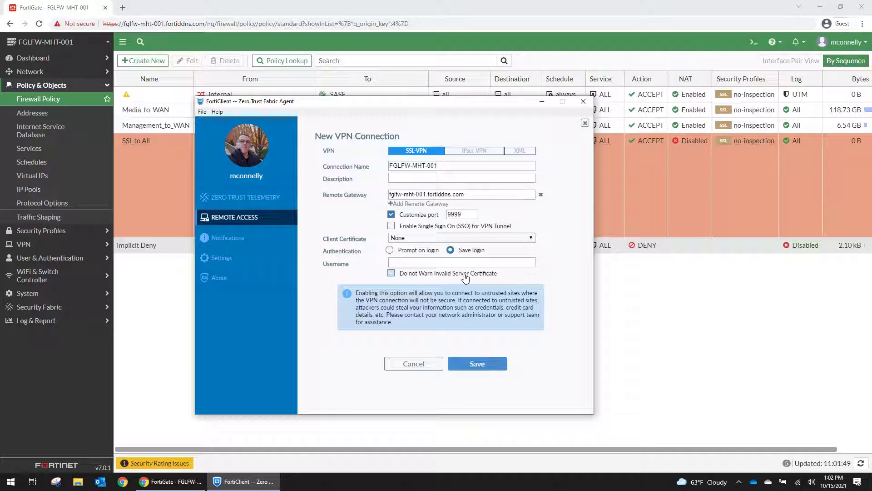
{"action": "left_click", "coordinate": [391, 273]}
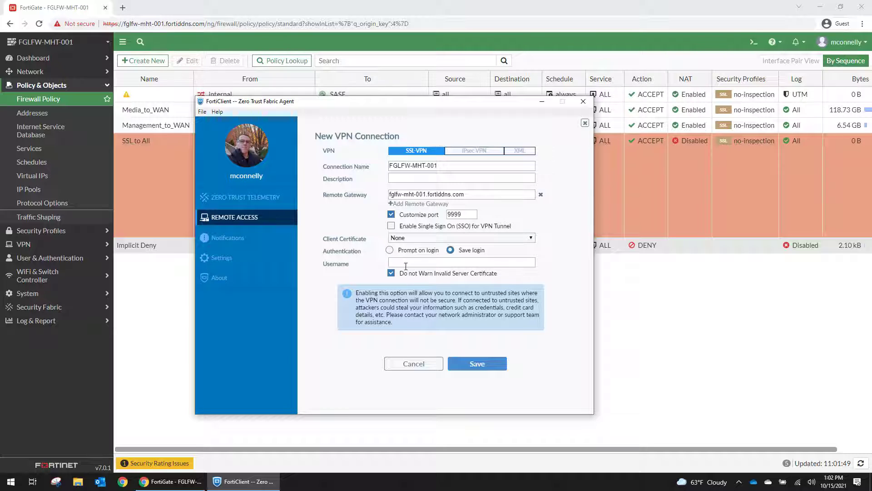
{"action": "left_click", "coordinate": [448, 262]}
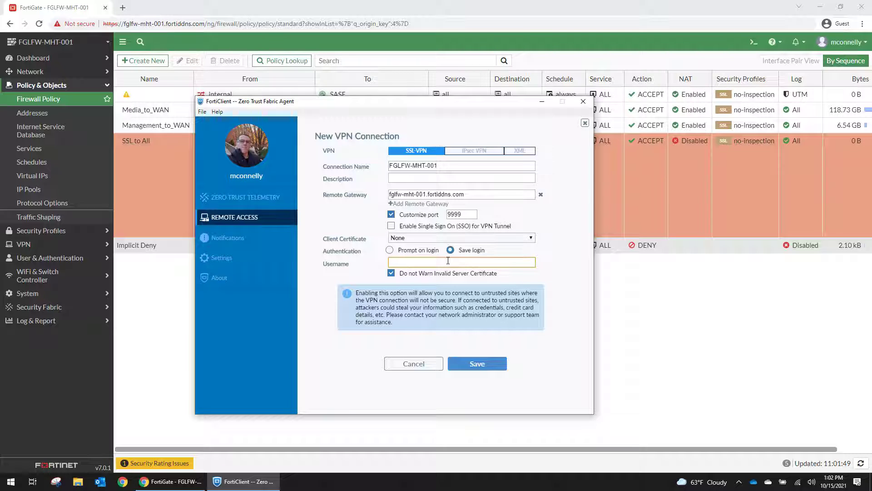
{"action": "left_click", "coordinate": [477, 364]}
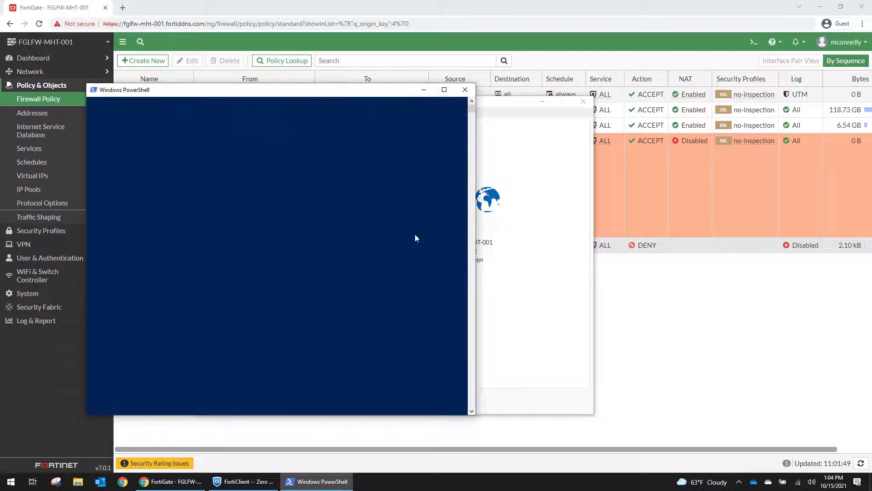
Ping 172.19.100.1 from PowerShell and scroll through the replies.
{"action": "type", "text": "ping 172."}
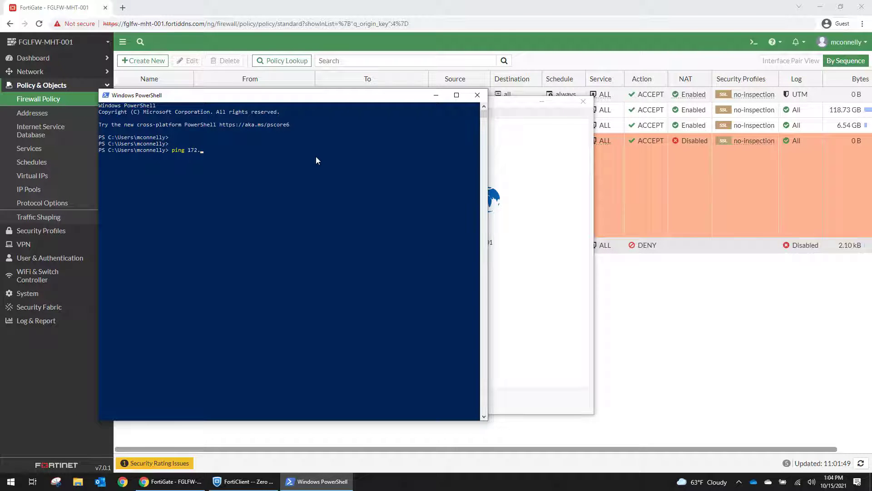
{"action": "type", "text": "19.100."}
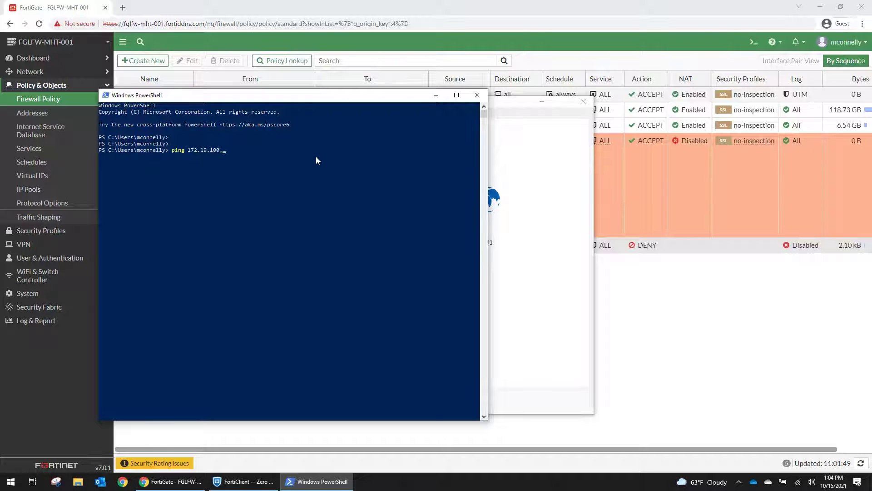
{"action": "key", "text": "Enter"}
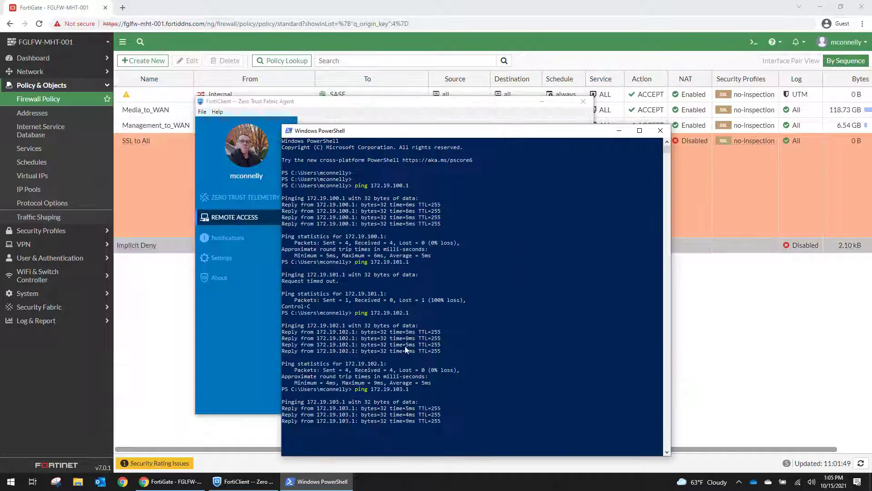
{"action": "scroll", "scroll_direction": "down", "scroll_amount": 3}
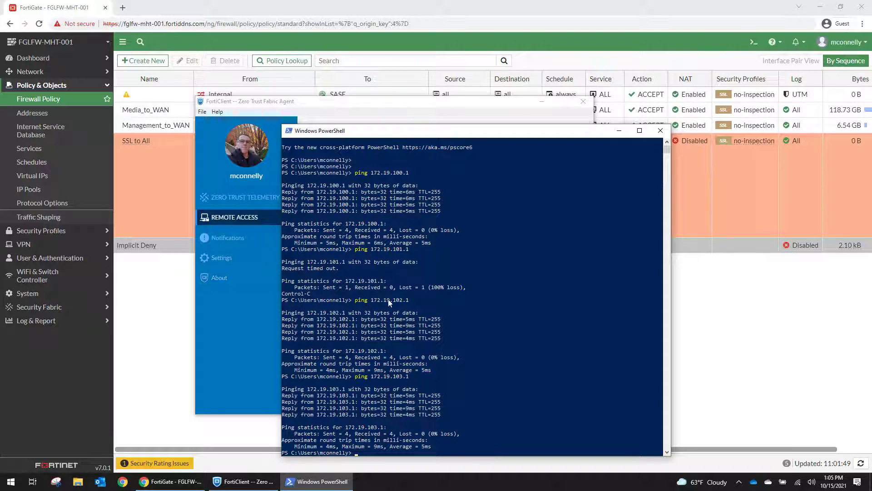
{"action": "mouse_move", "coordinate": [54, 275]}
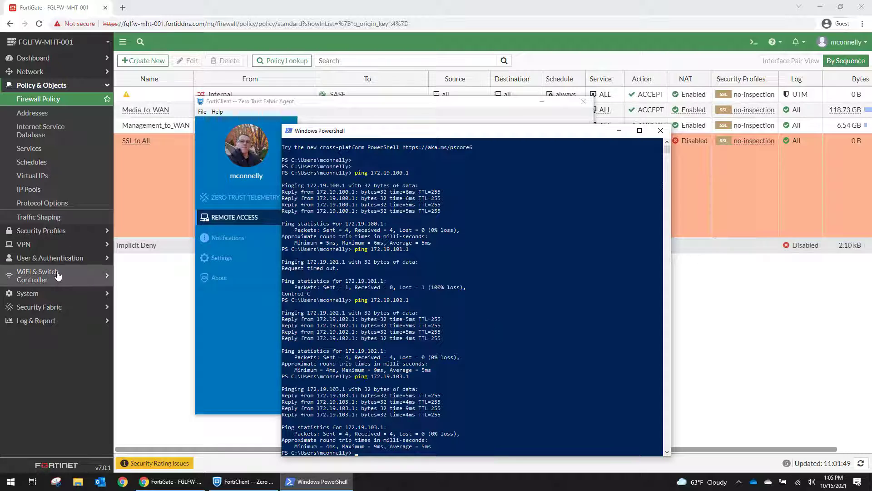
{"action": "mouse_move", "coordinate": [49, 281]}
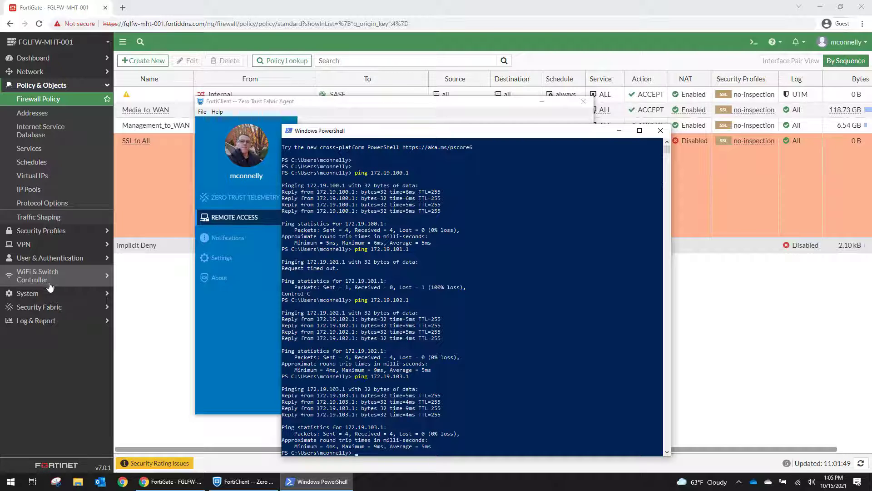
{"action": "mouse_move", "coordinate": [239, 132]}
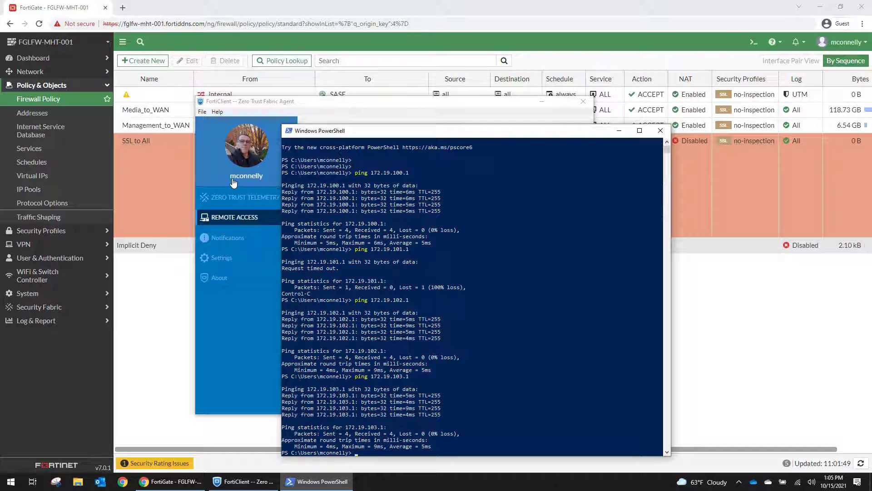
{"action": "mouse_move", "coordinate": [44, 282]}
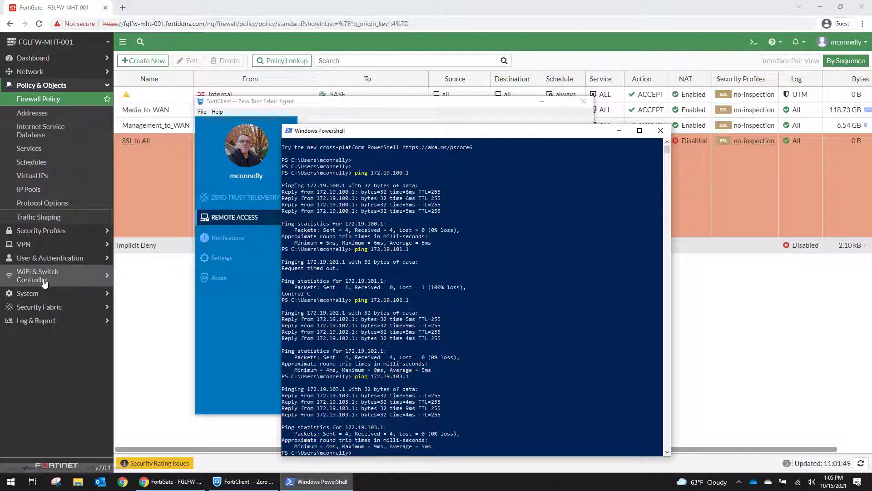